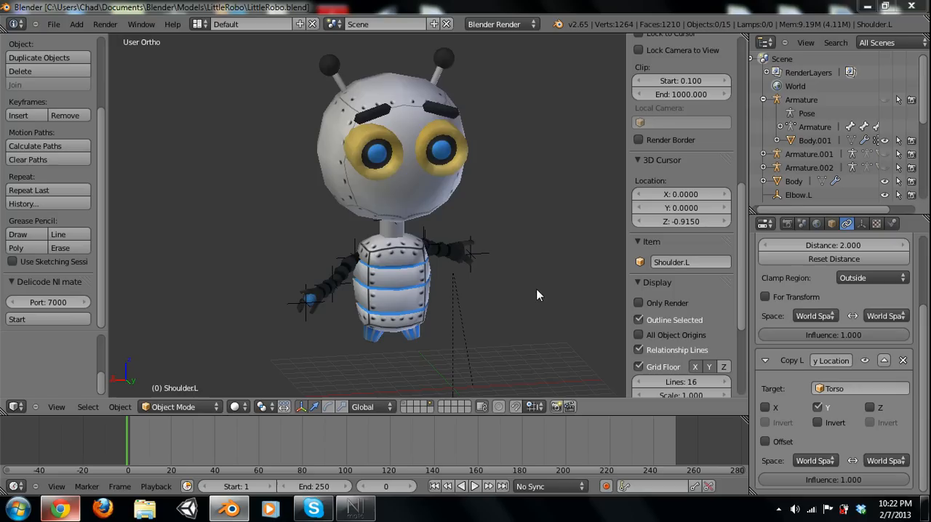
mouse_move(343, 271)
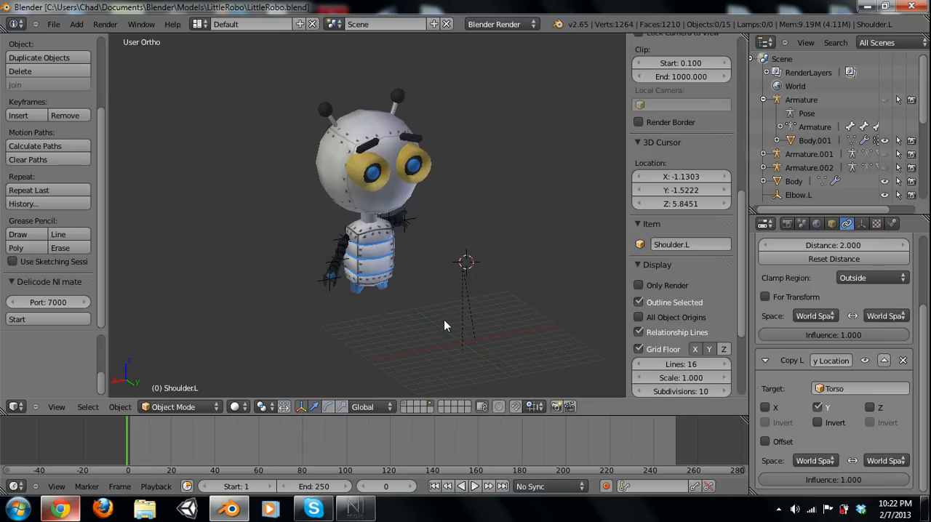
mouse_move(454, 322)
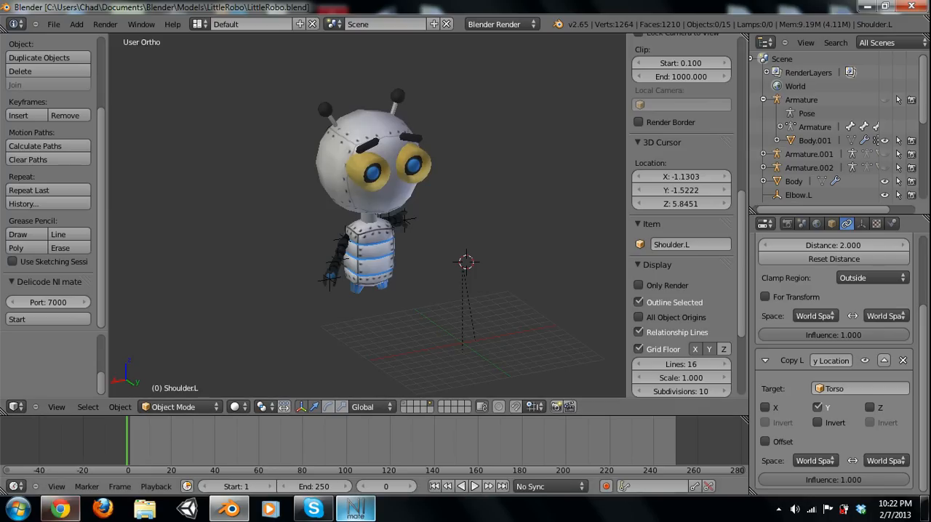
On ni-mate.com, follow Free Download and Official Plugins to the Blender integration page
click(60, 508)
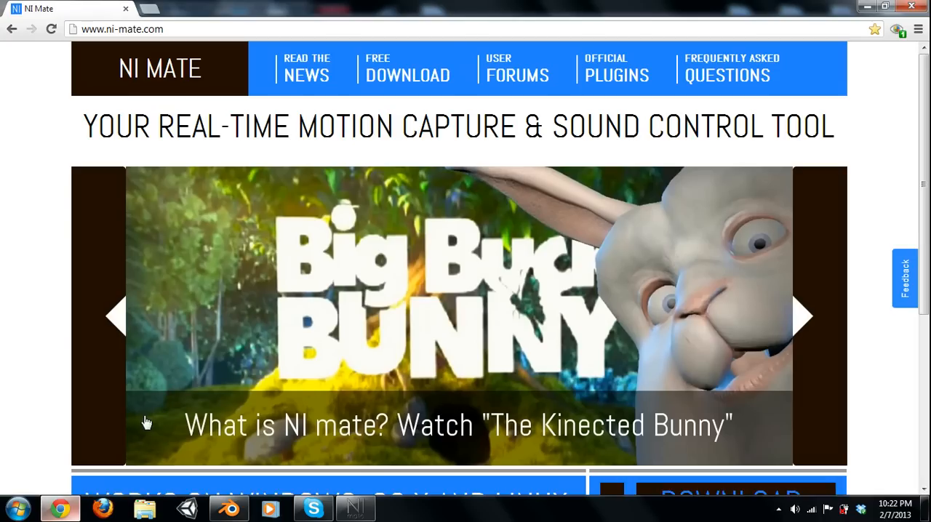
mouse_move(188, 30)
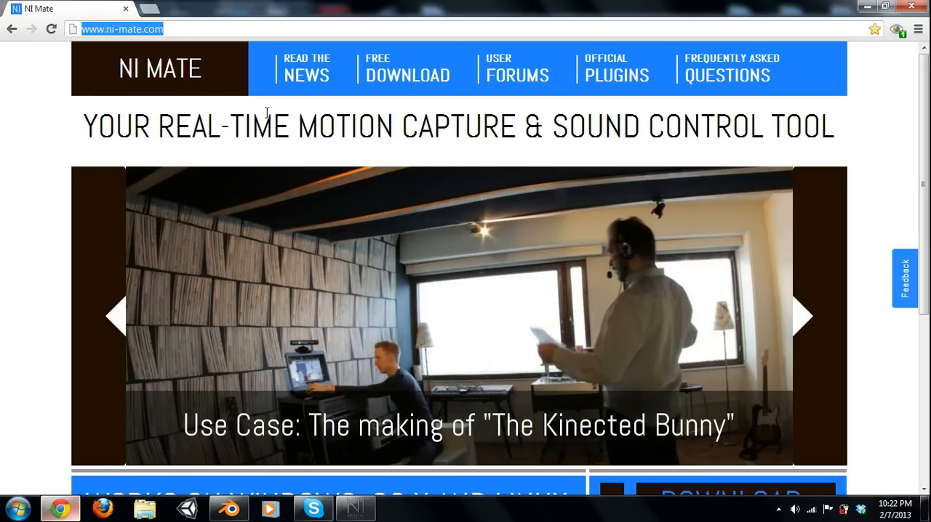
scroll(down, 3)
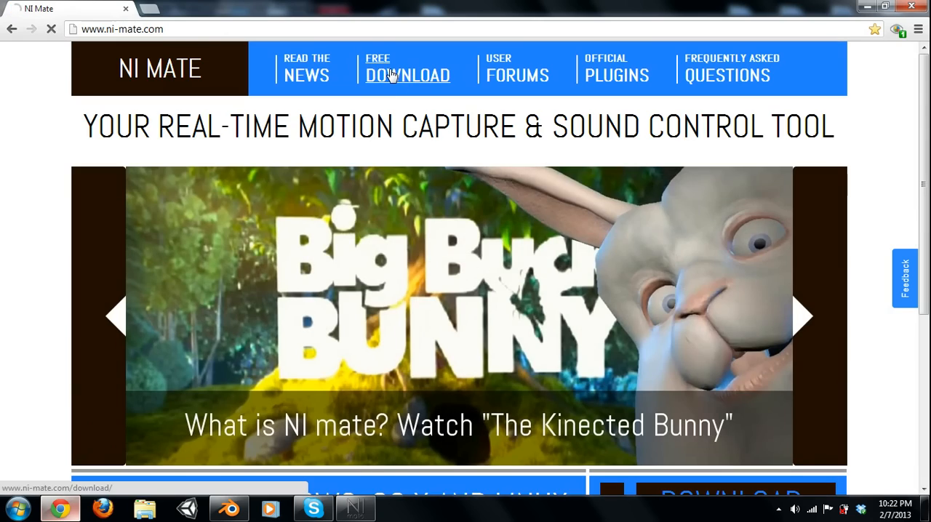
click(407, 75)
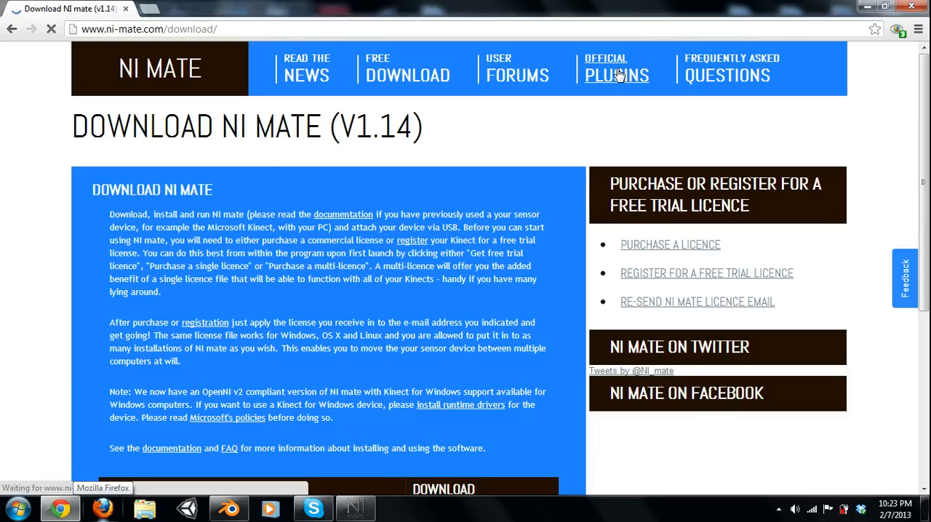
click(616, 75)
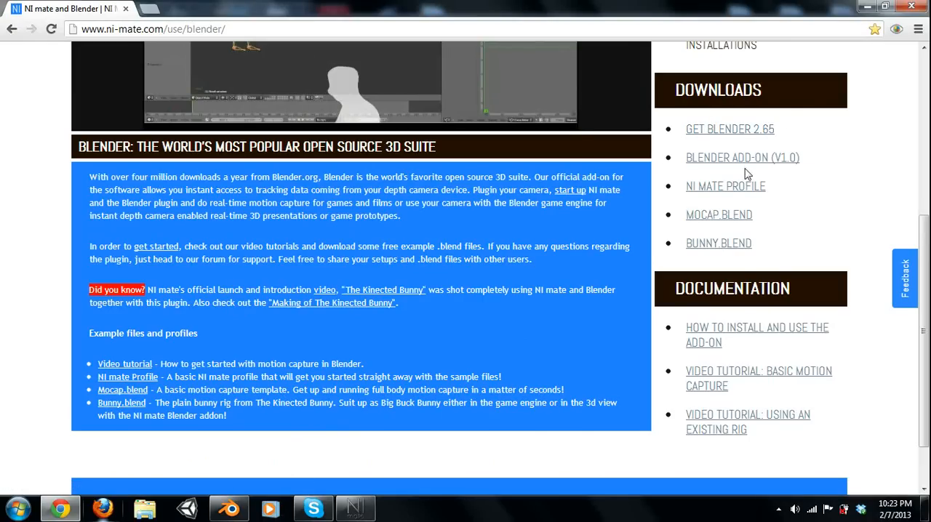
mouse_move(705, 135)
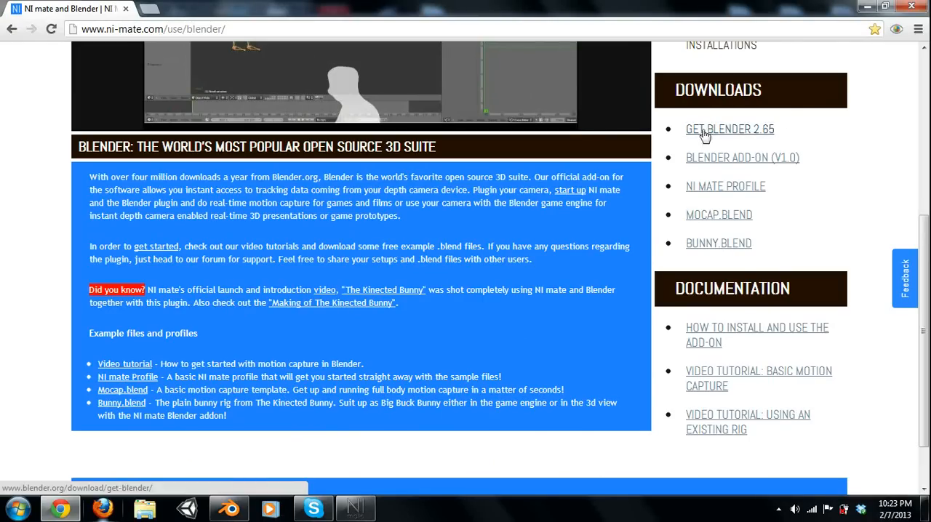
mouse_move(721, 220)
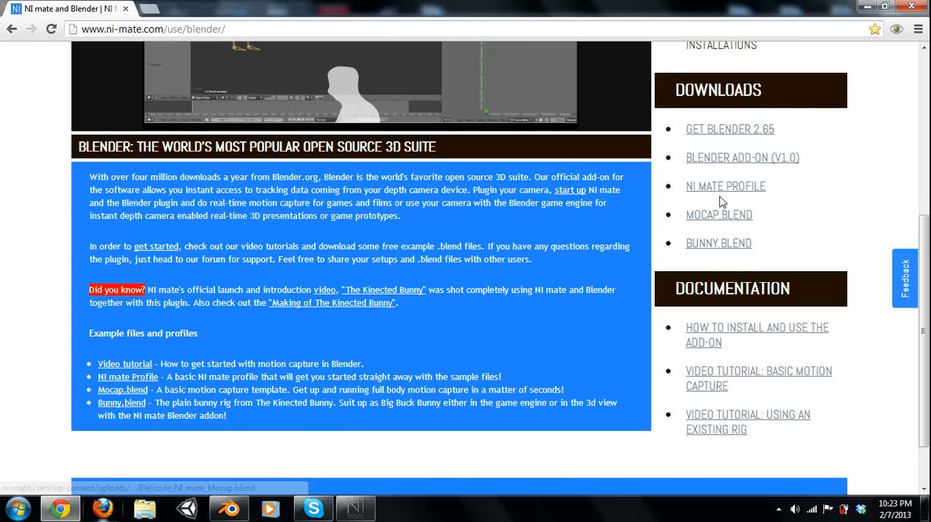
mouse_move(724, 190)
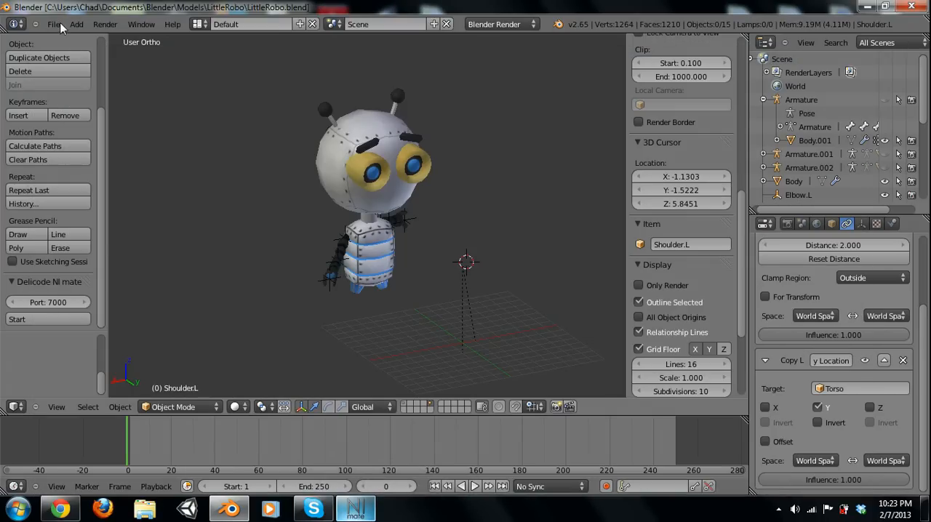
click(54, 26)
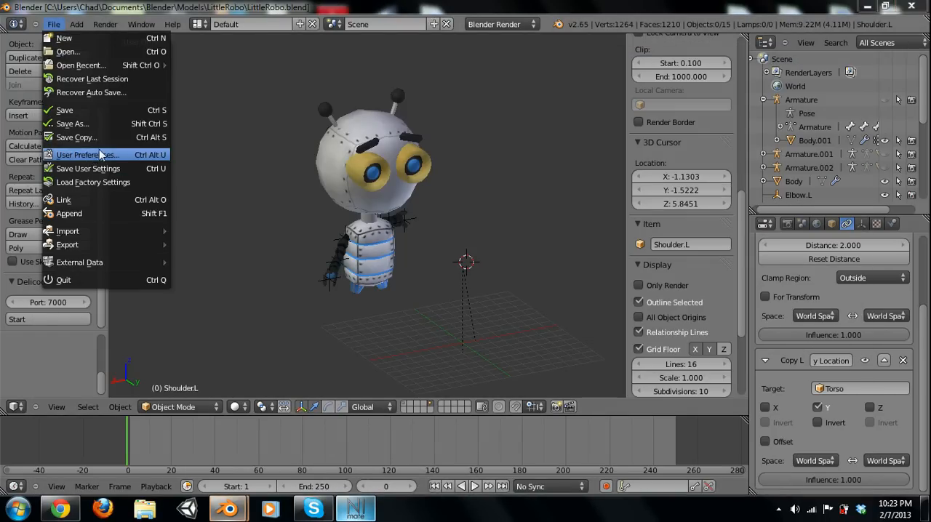
click(84, 155)
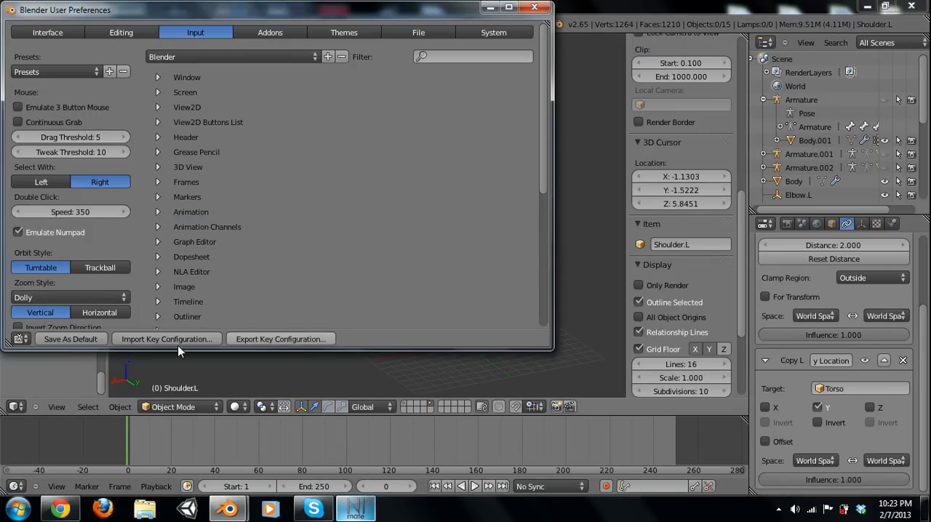
click(272, 32)
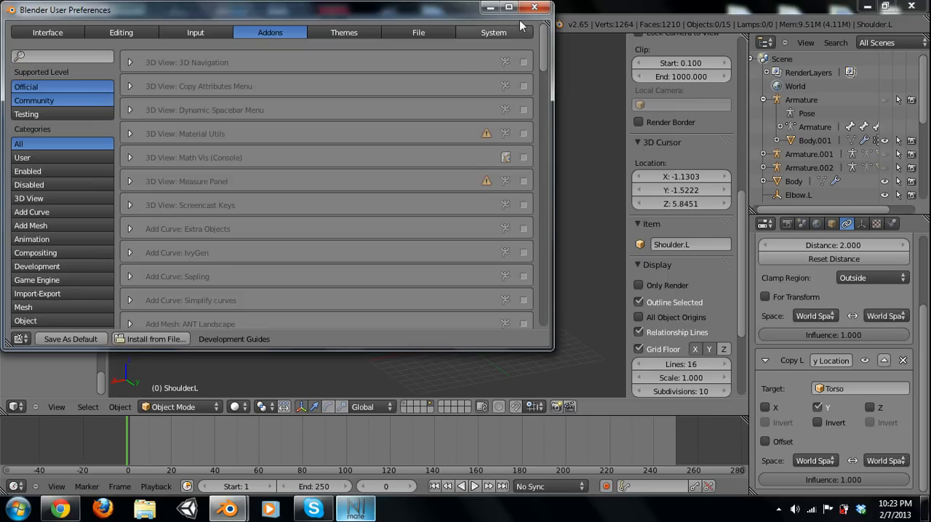
click(535, 8)
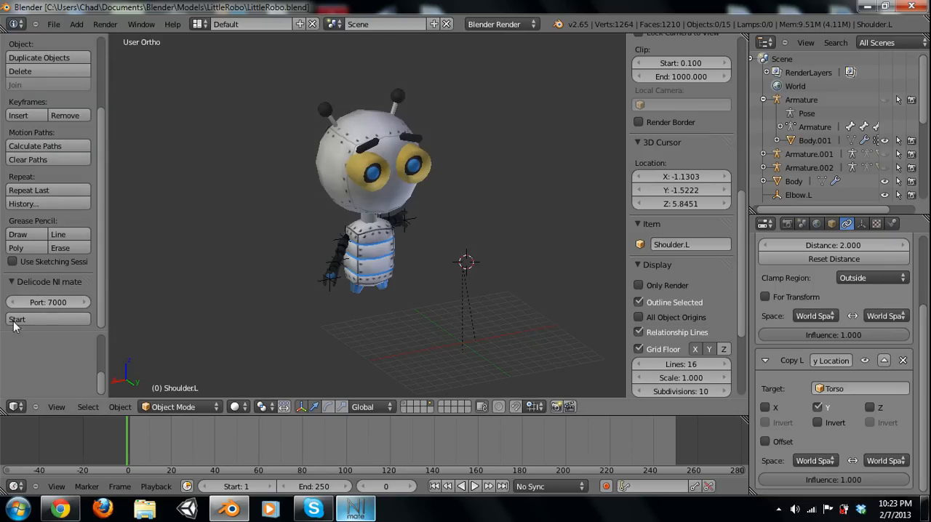
mouse_move(447, 424)
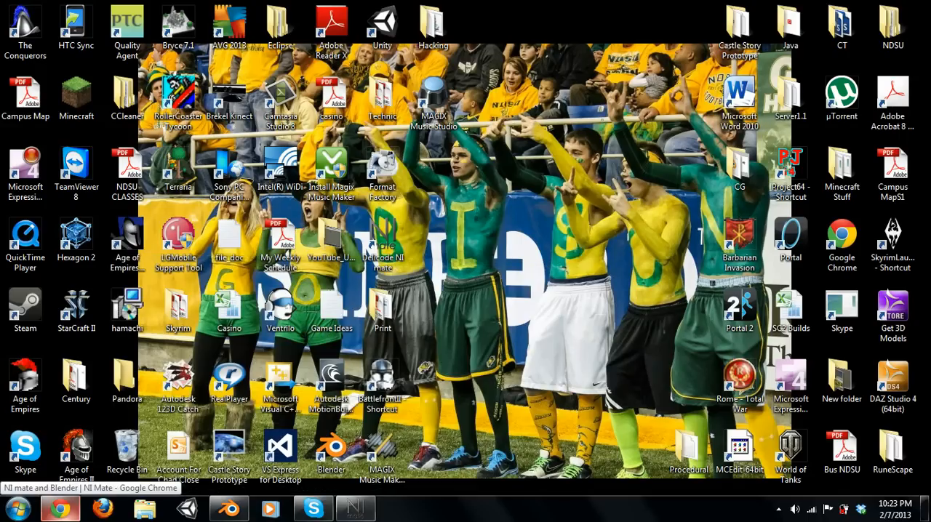
Bring up NI mate from the taskbar and minimize the browser to view its Info page
click(241, 508)
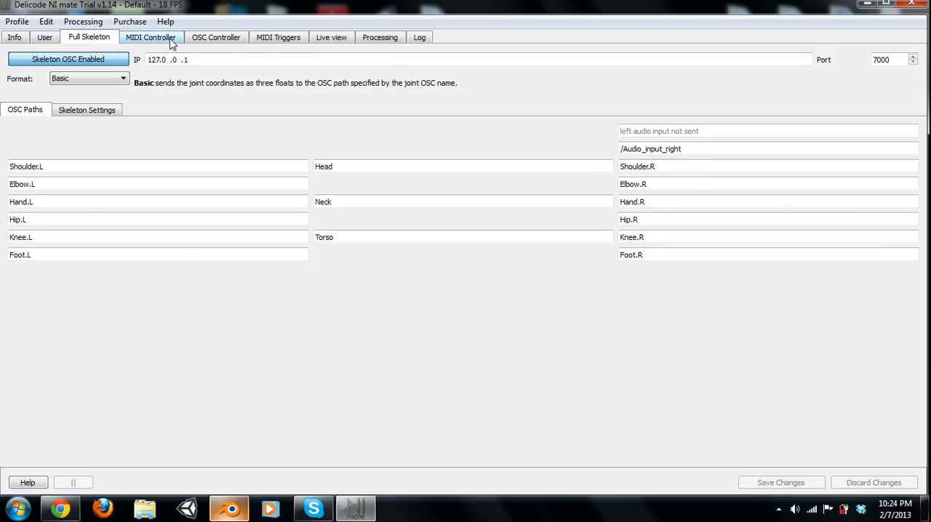
click(95, 22)
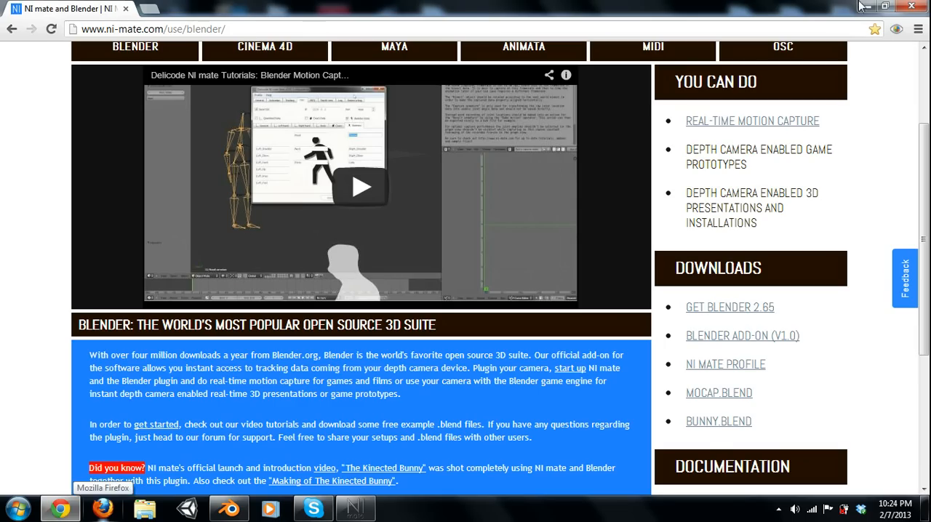
click(358, 506)
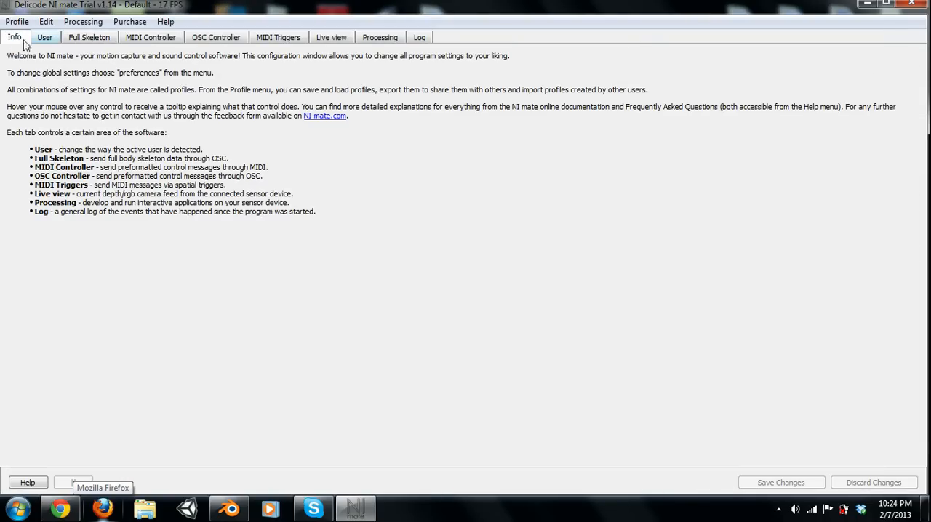
Load the Robot profile and select the 127.0.0.1 IP address field for Skeleton OSC
click(16, 21)
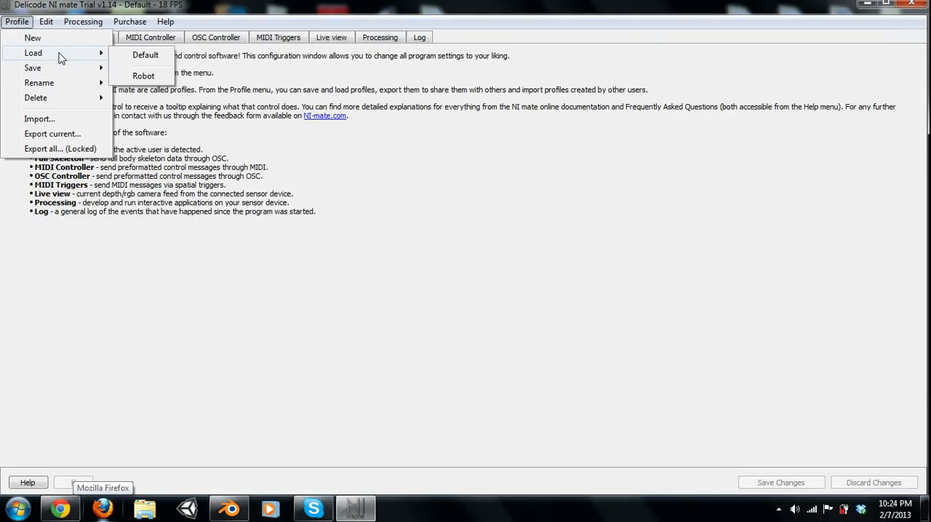
mouse_move(57, 49)
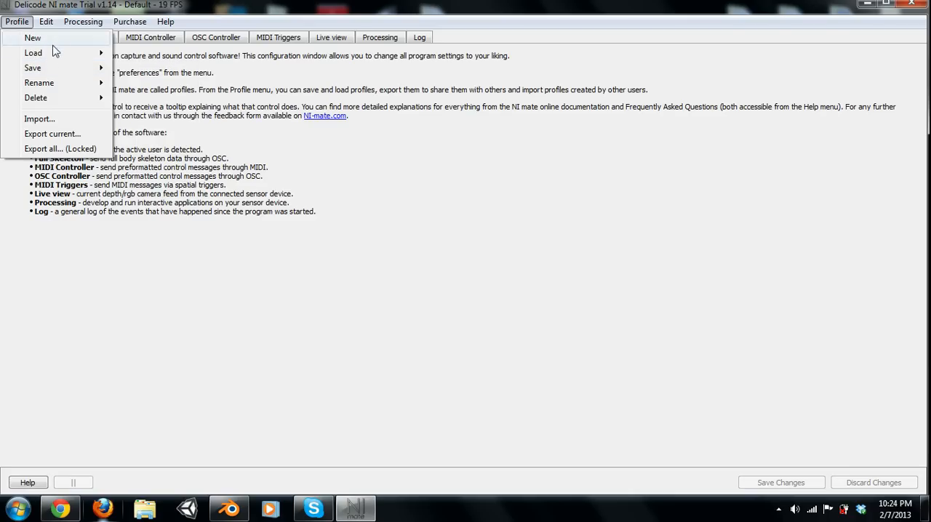
click(29, 53)
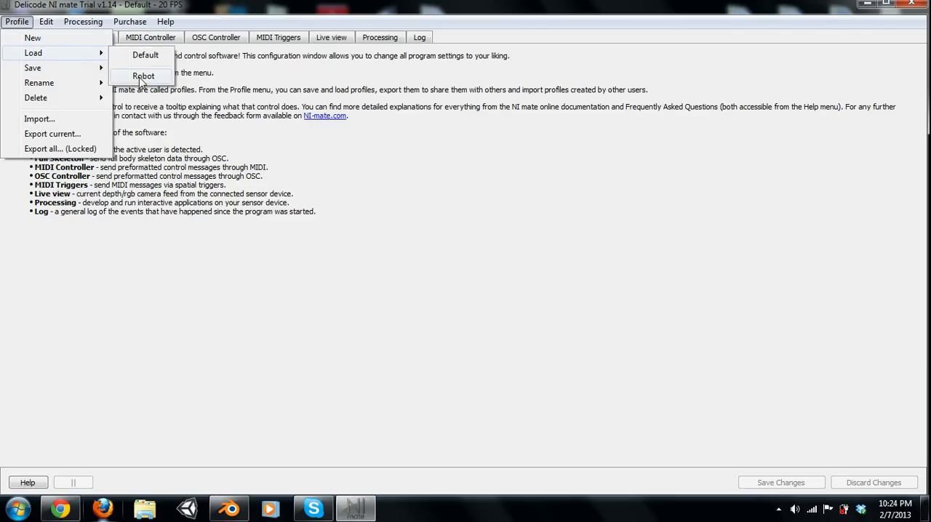
click(164, 74)
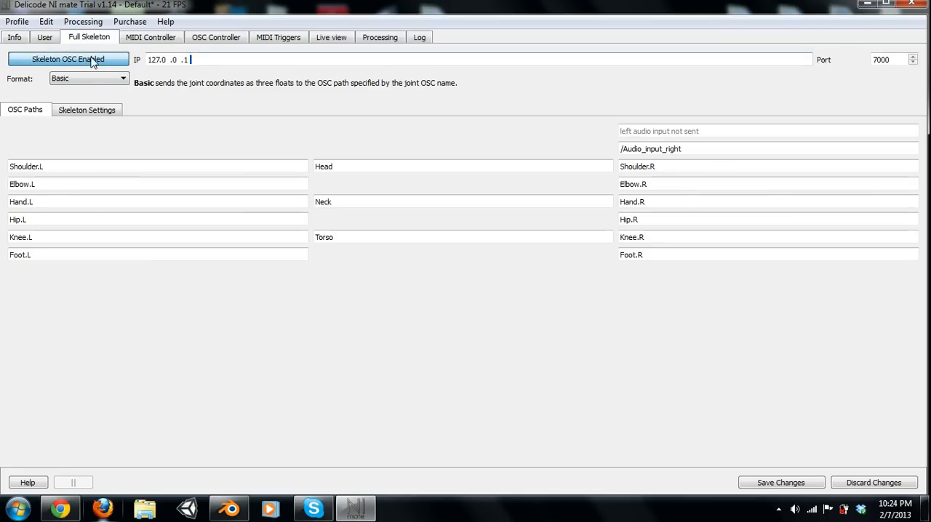
triple_click(178, 59)
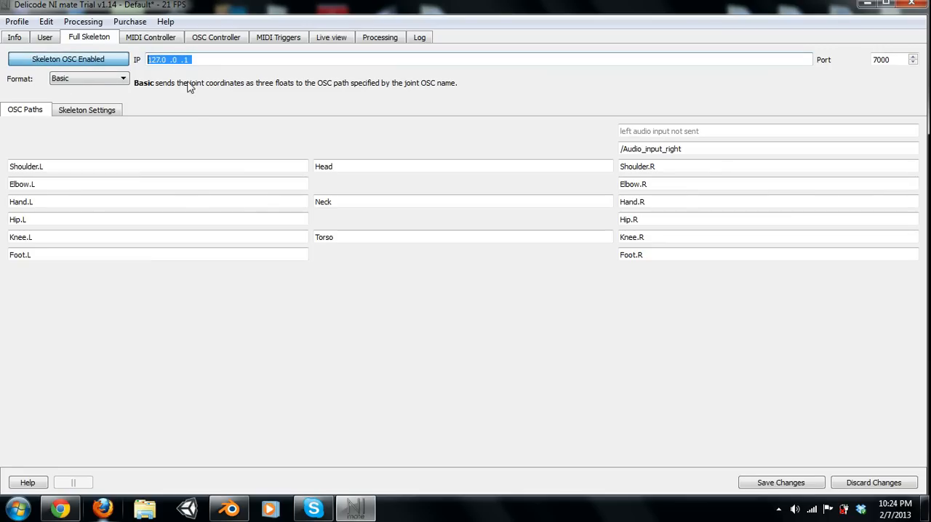
mouse_move(124, 133)
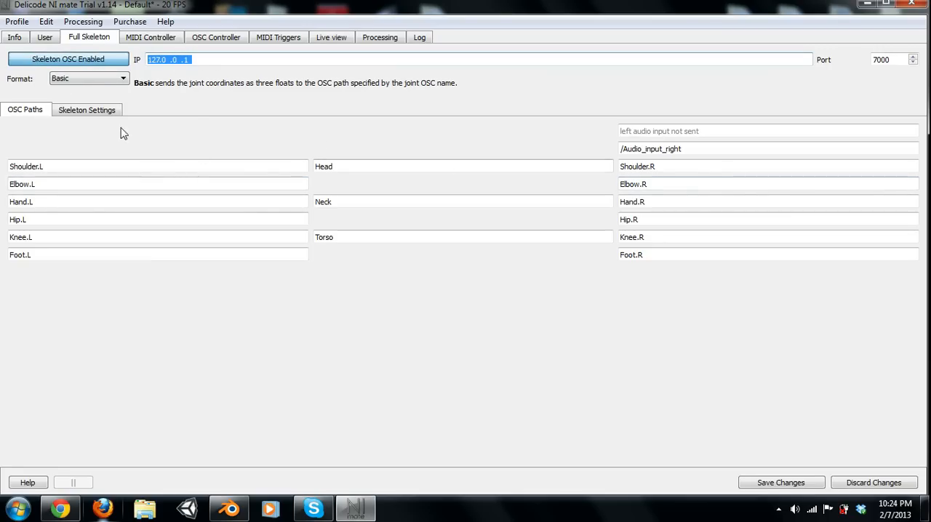
mouse_move(681, 218)
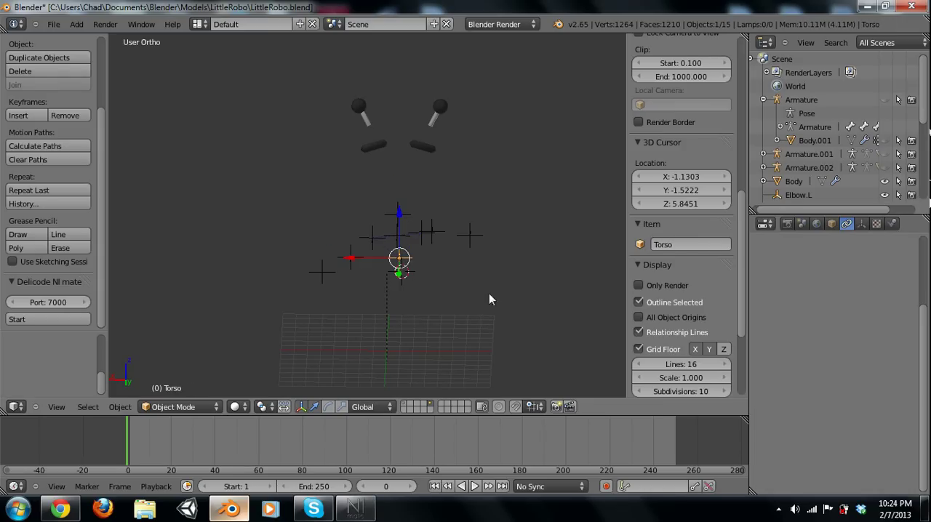
Hide the robot body meshes so only antennae, eyebrows and joint empties remain
click(505, 295)
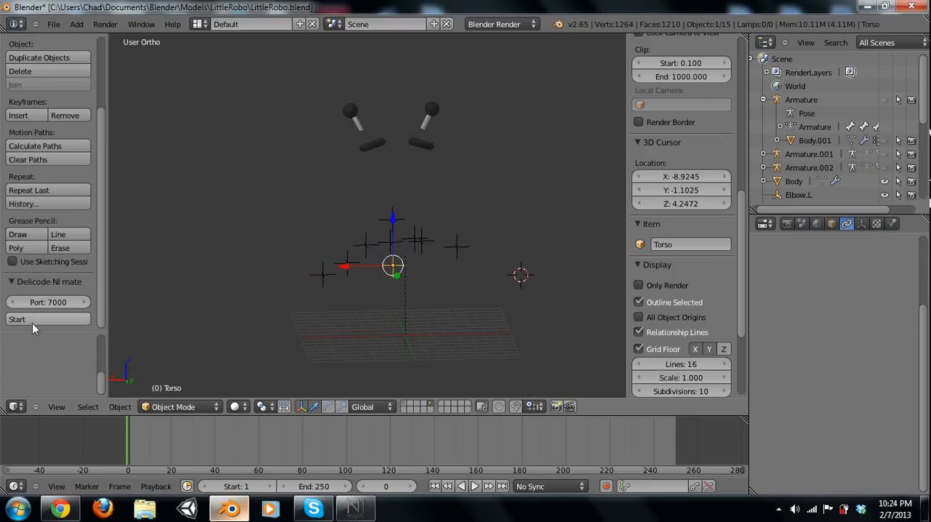
Start the Delicode NI mate receiver to pose the robot live, then stop it
click(17, 320)
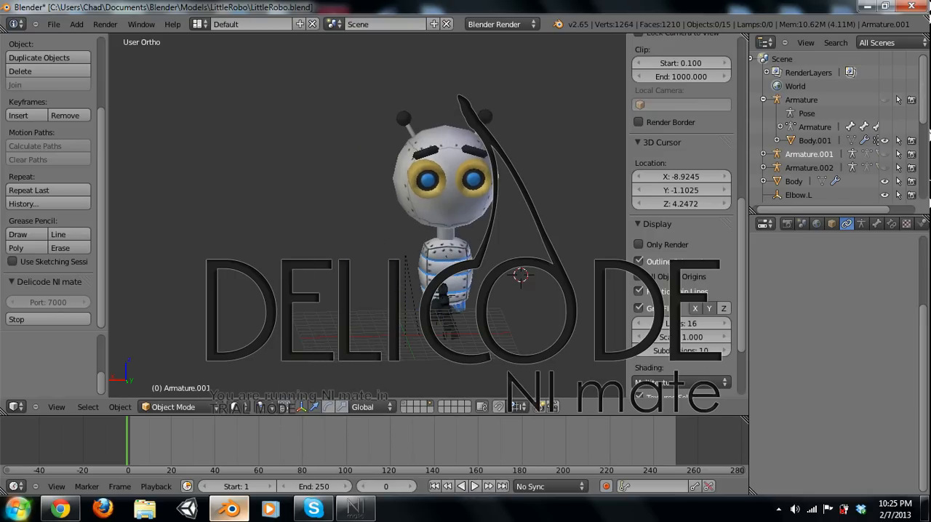
mouse_move(57, 319)
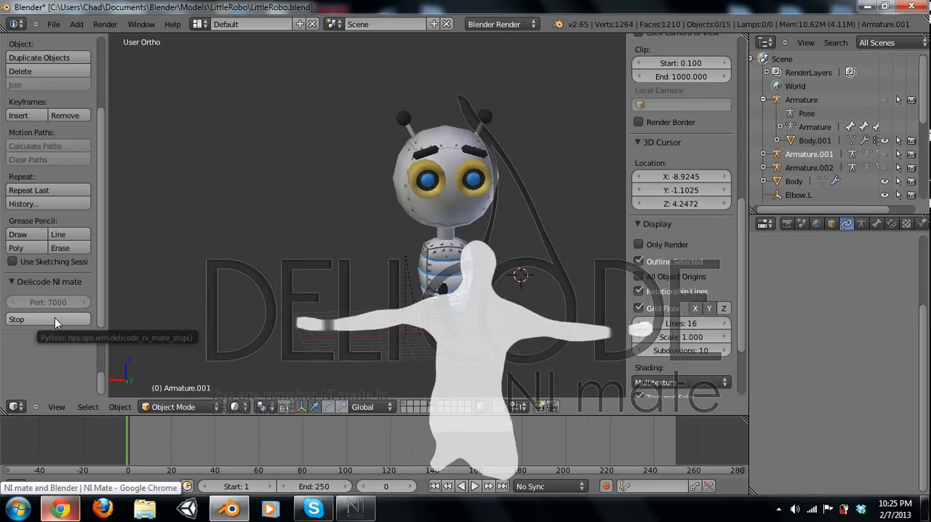
click(16, 319)
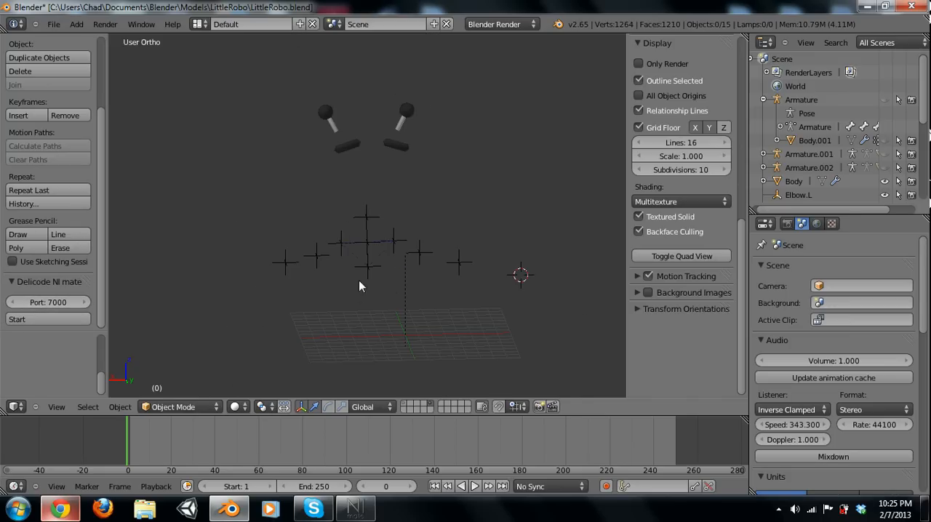
Inspect the Neck and Shoulder.L empties, then replace the robot file with a new empty scene
click(368, 243)
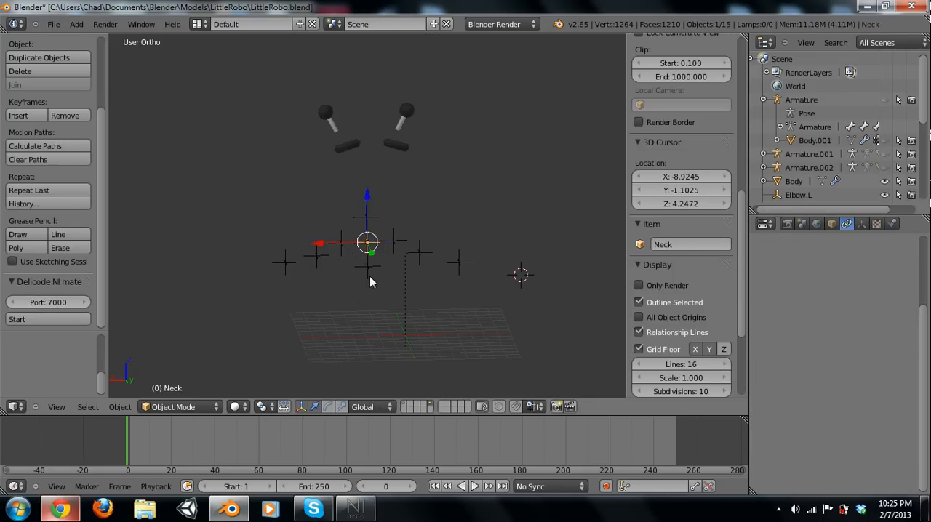
click(357, 507)
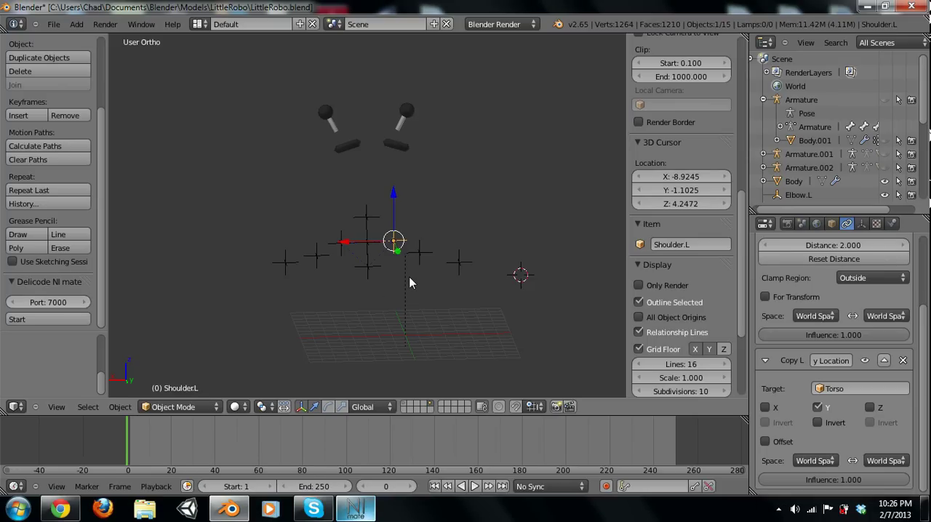
mouse_move(447, 319)
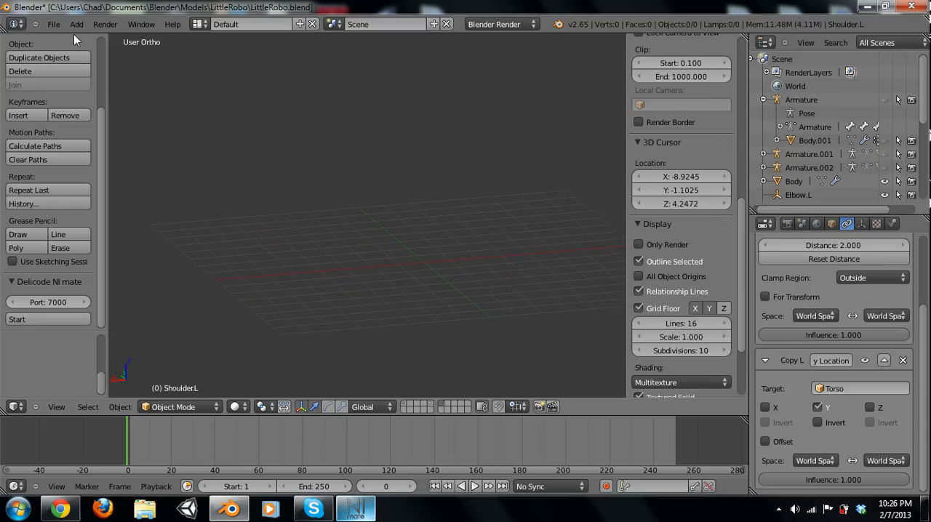
click(77, 25)
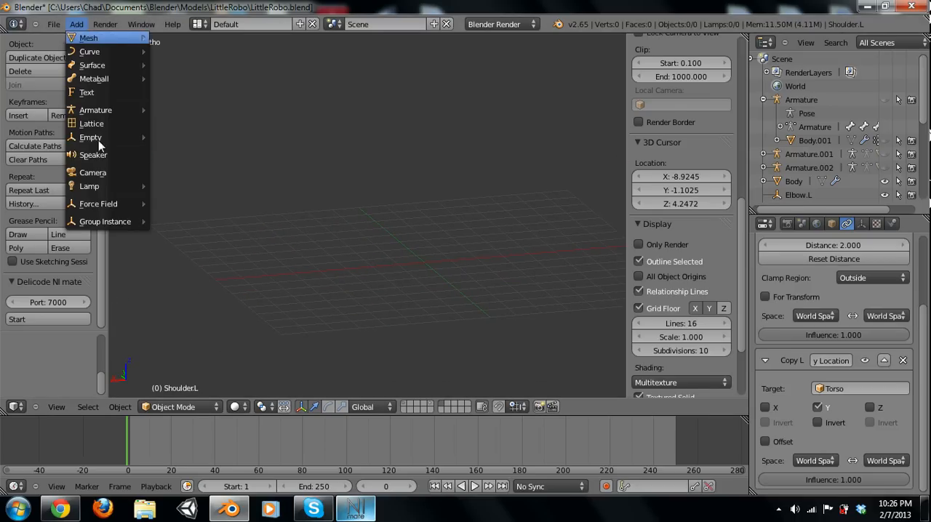
click(211, 68)
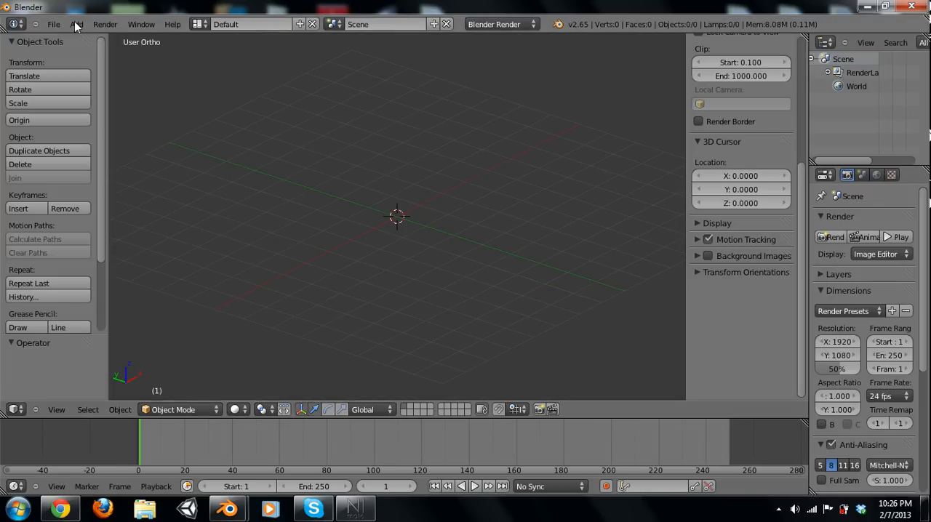
Add an empty, duplicate it, and rename copies to joint names like Shoulder, Elbow.L, Elbow.R
click(77, 23)
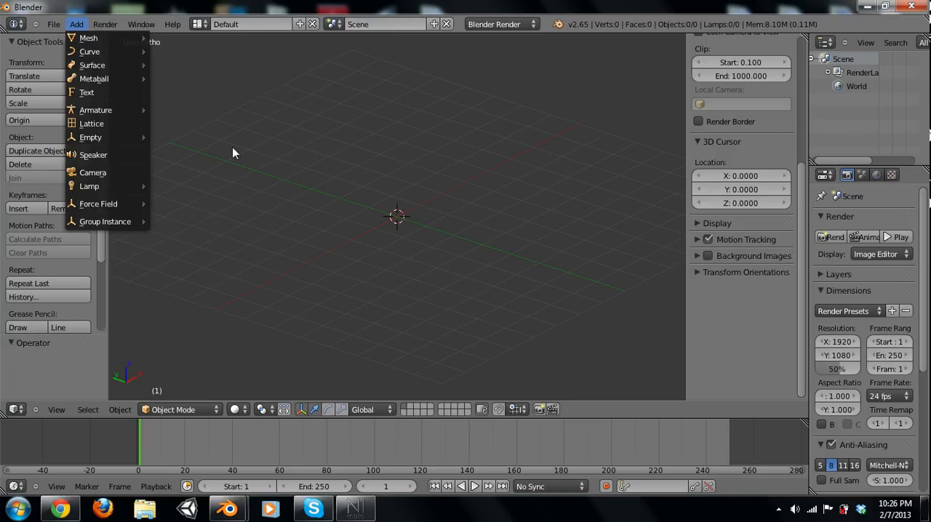
click(90, 138)
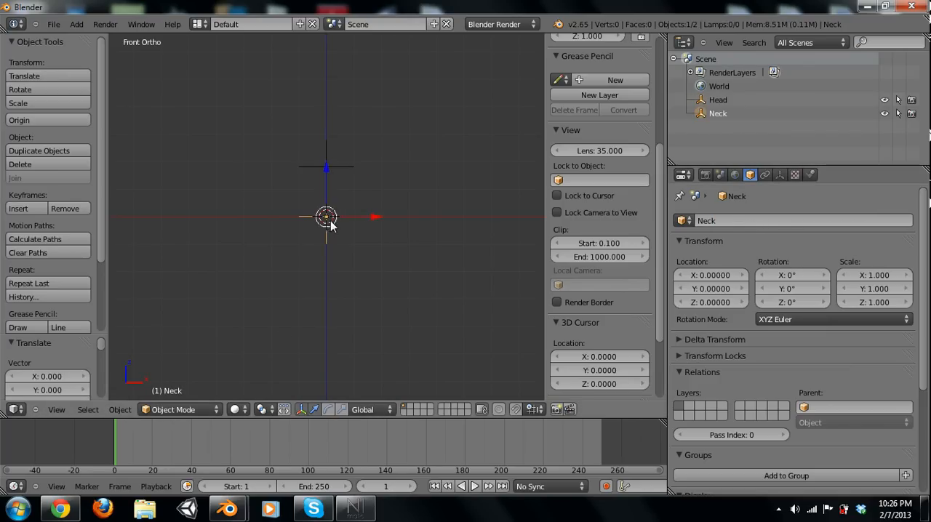
click(38, 150)
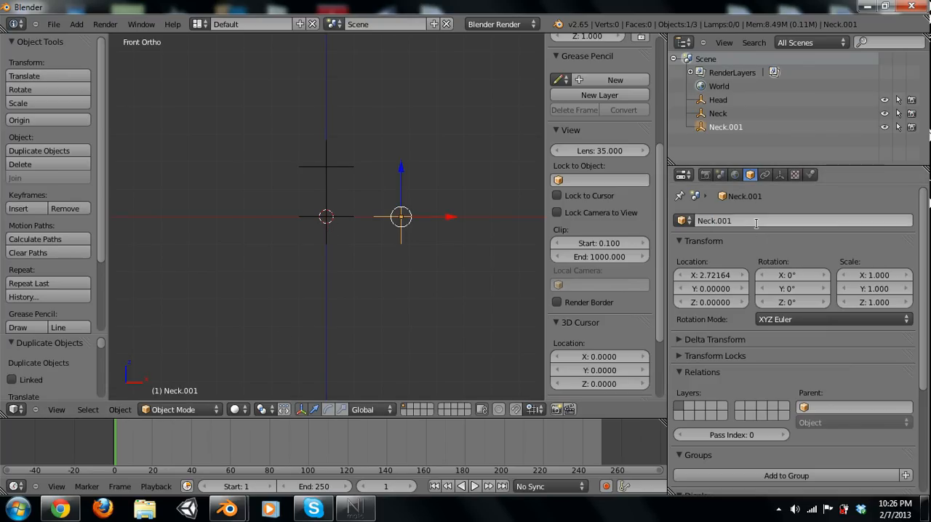
text(Shoulder)
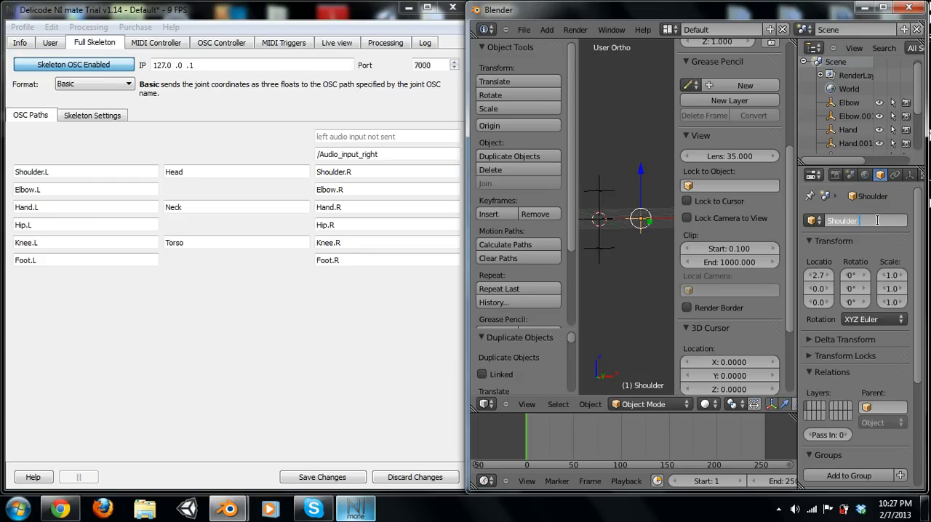
click(848, 102)
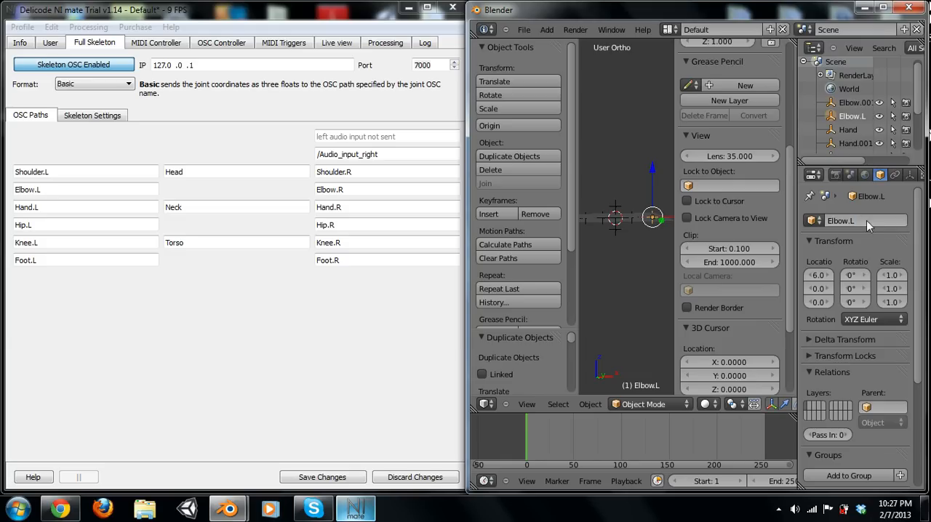
click(849, 129)
text(R)
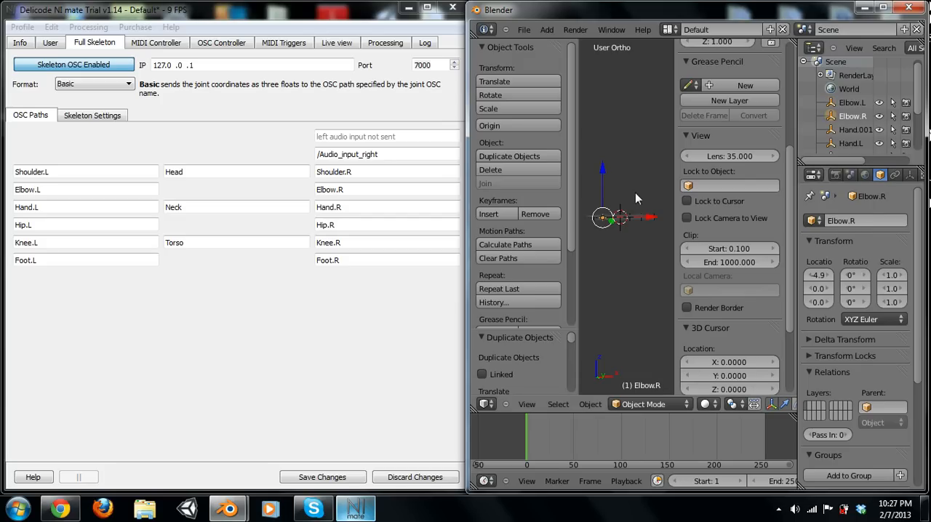
click(844, 129)
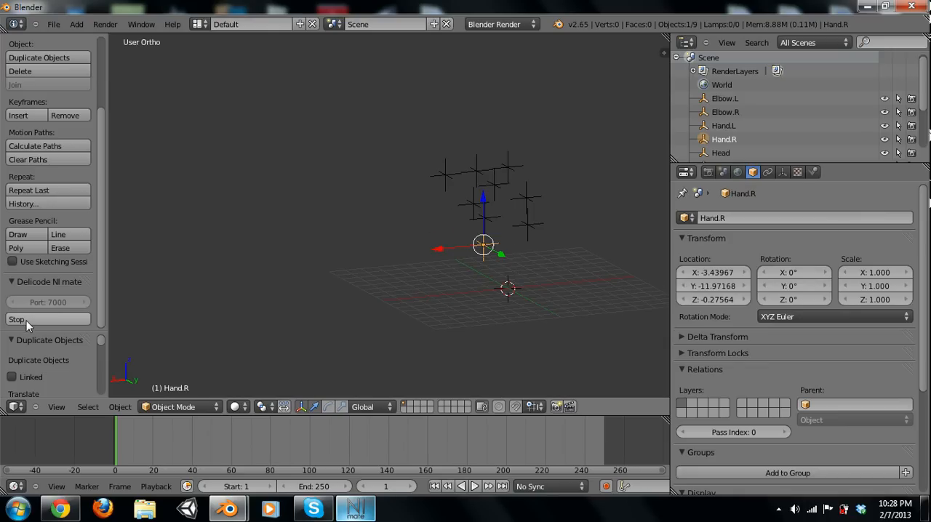
mouse_move(27, 324)
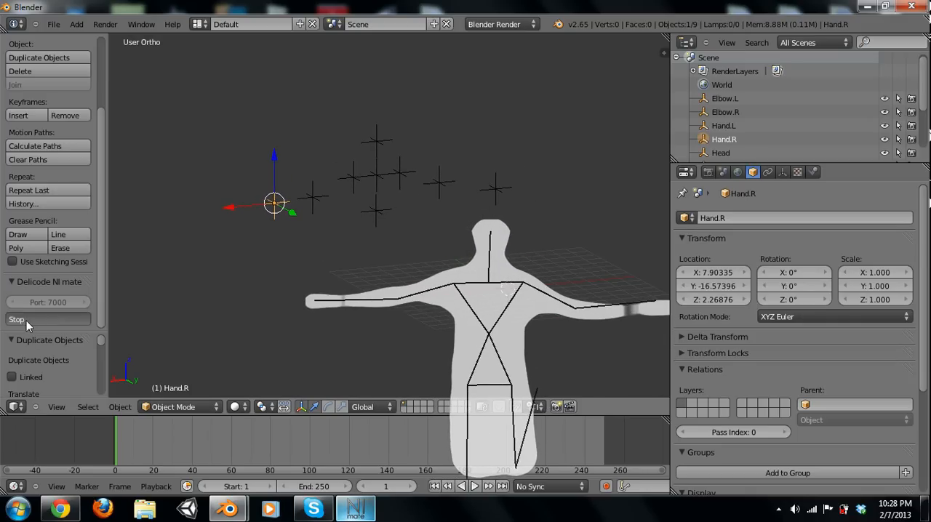
Stop the NI mate receiver, check the NI mate window, and return to Blender
click(16, 319)
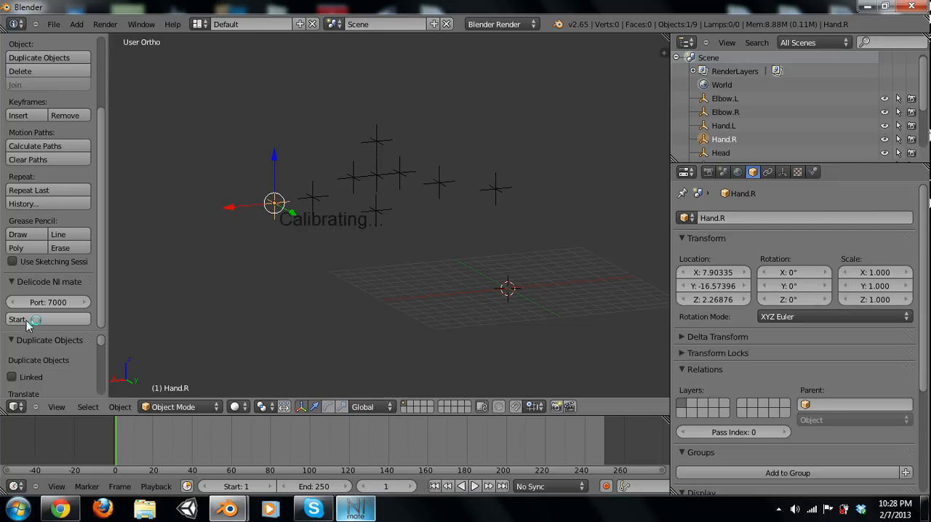
click(17, 319)
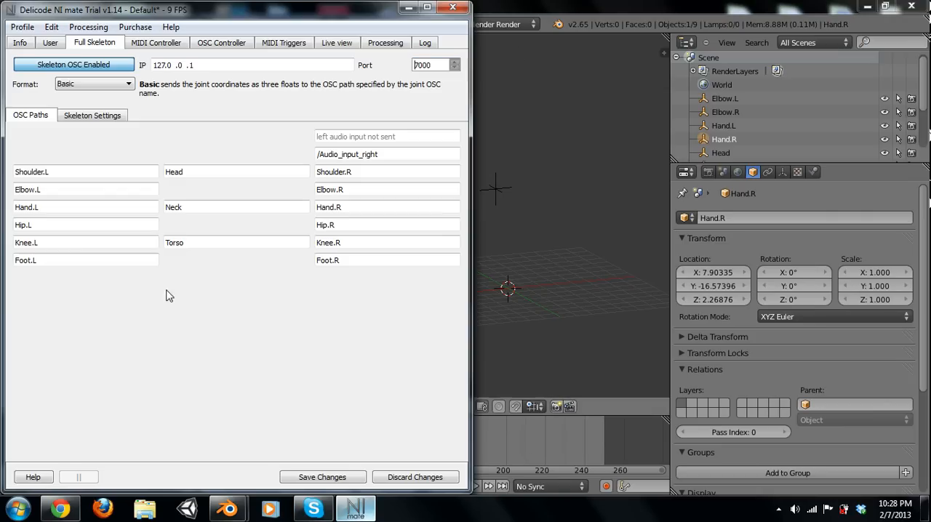
click(222, 507)
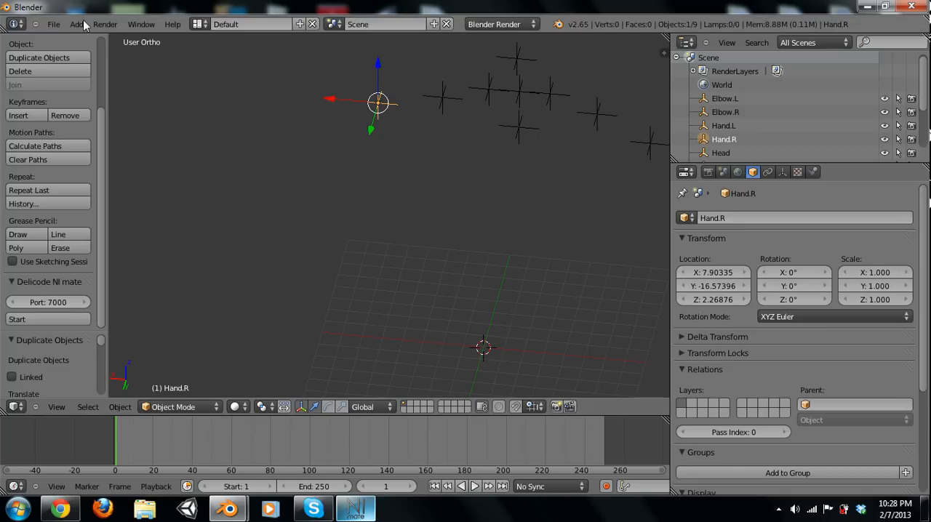
Add a single-bone armature and extrude a bone chain out to the left
click(75, 24)
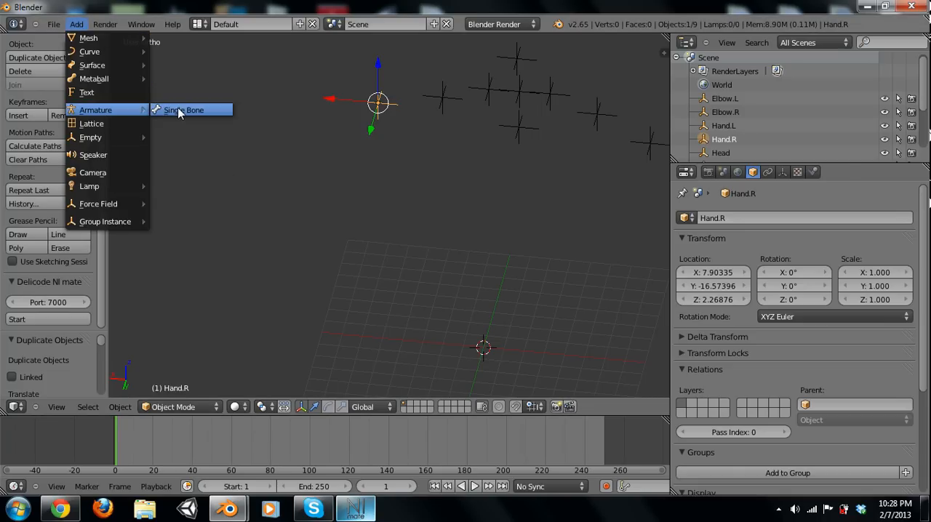
click(183, 109)
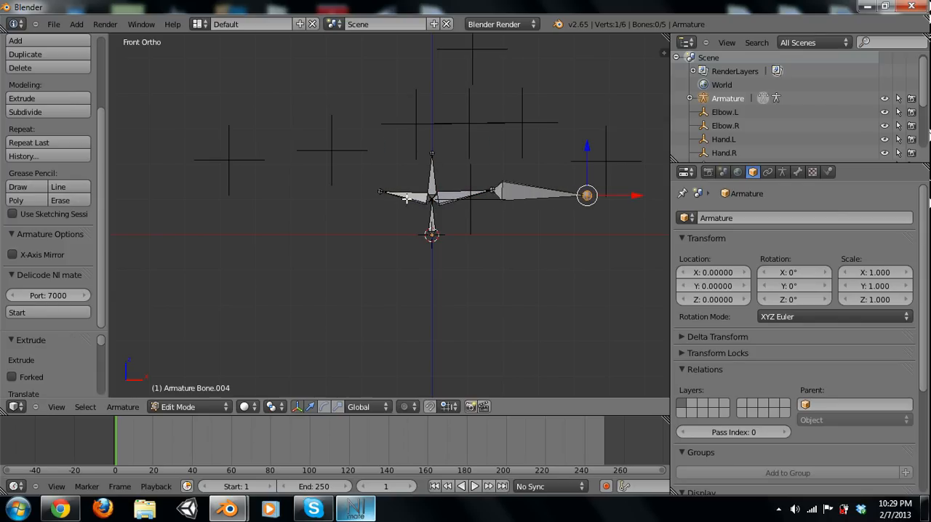
drag(379, 194, 210, 194)
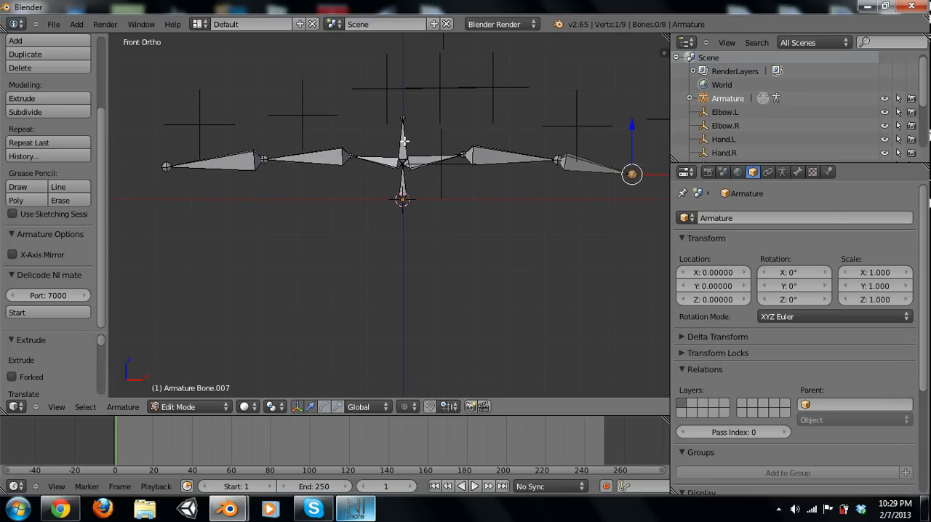
mouse_move(419, 168)
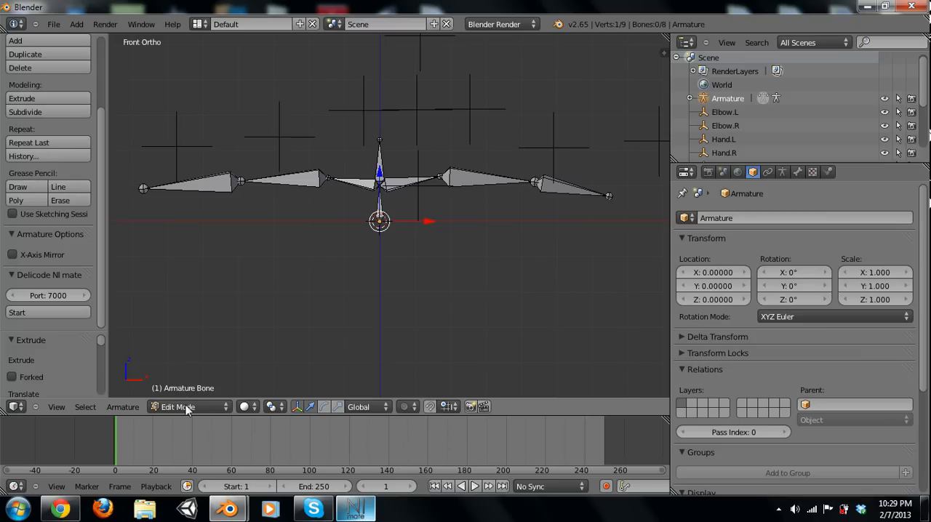
In pose mode, give the bone a Copy Location constraint targeting the Torso empty
click(188, 406)
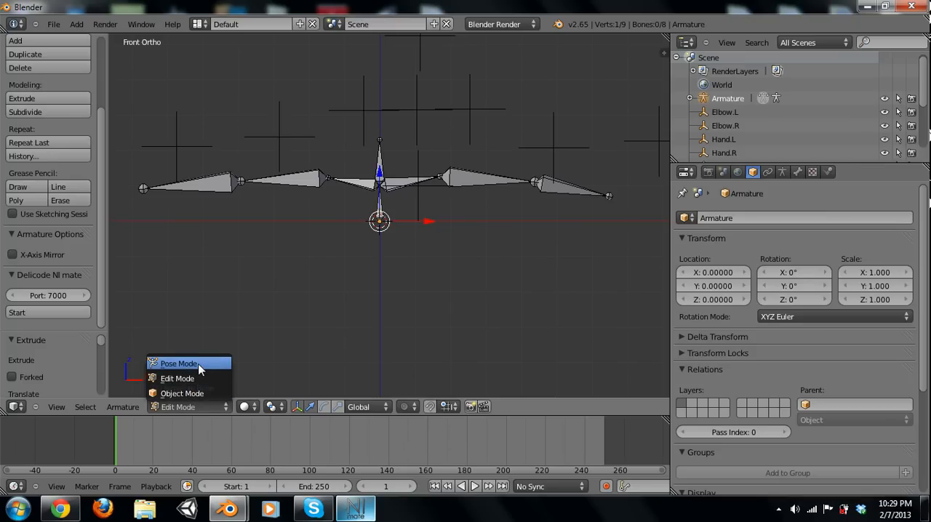
click(178, 363)
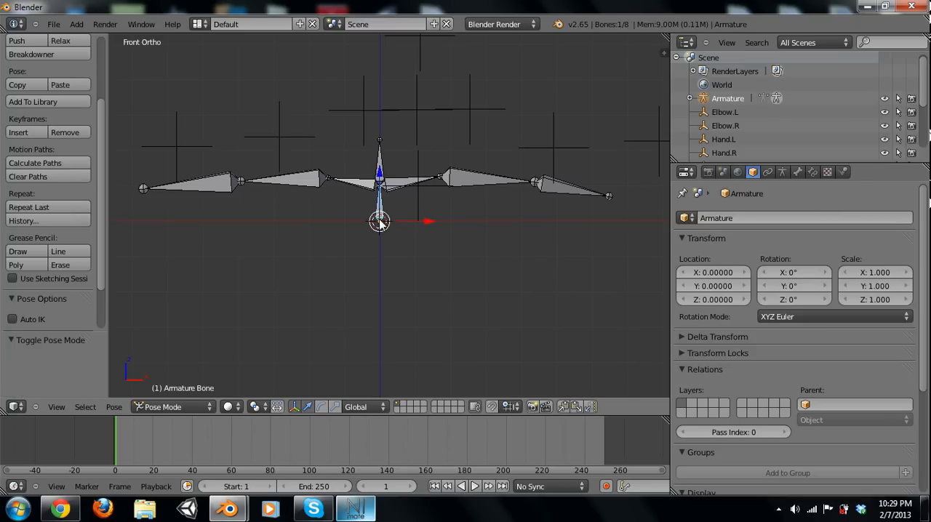
click(813, 172)
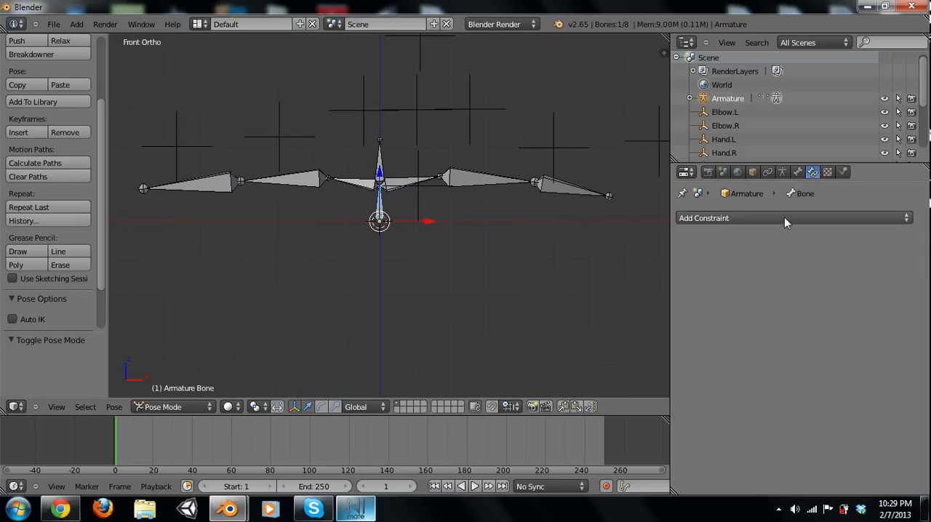
click(785, 218)
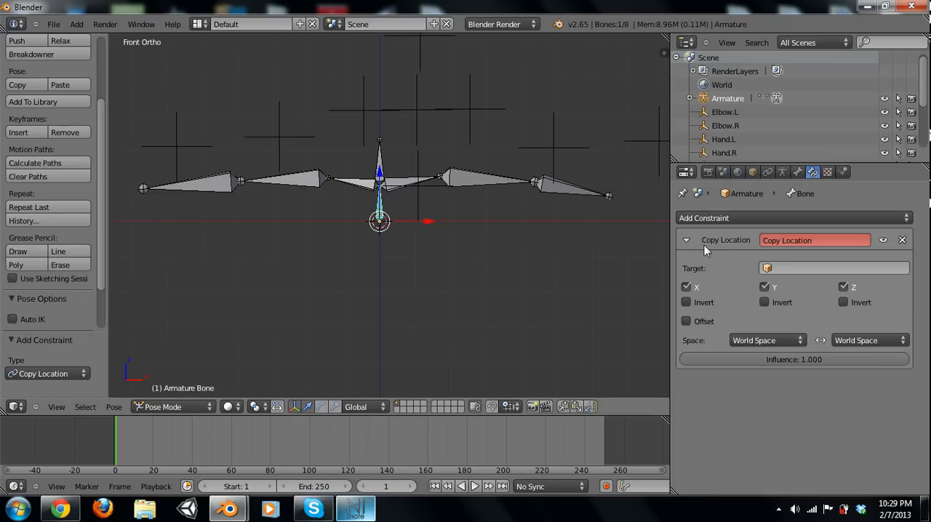
click(833, 268)
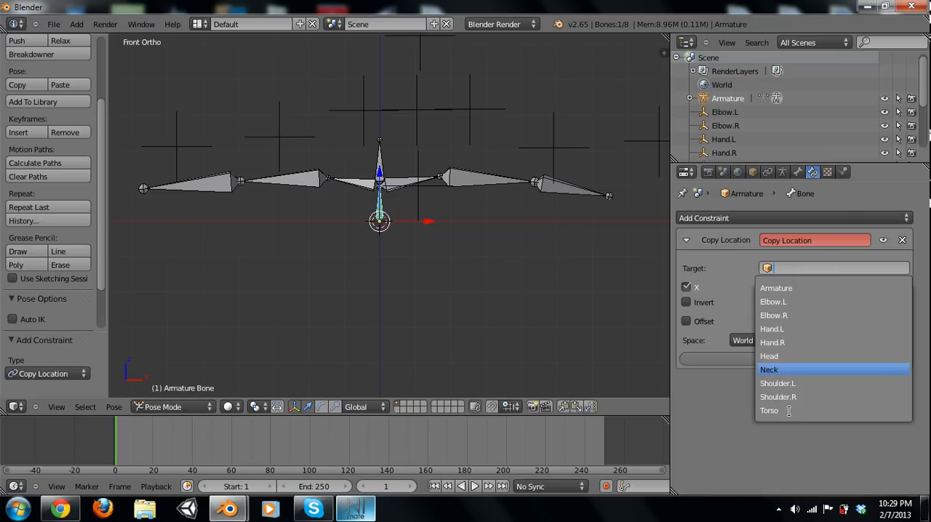
mouse_move(782, 411)
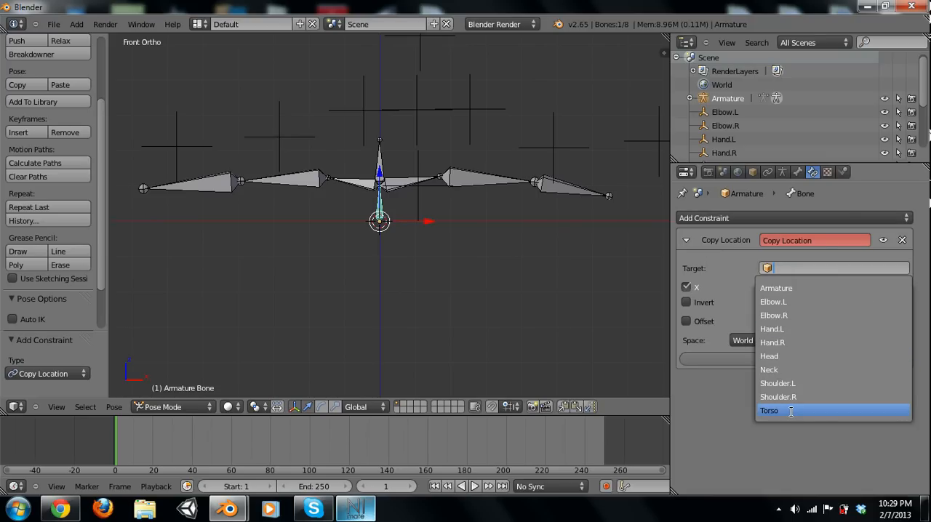
click(769, 411)
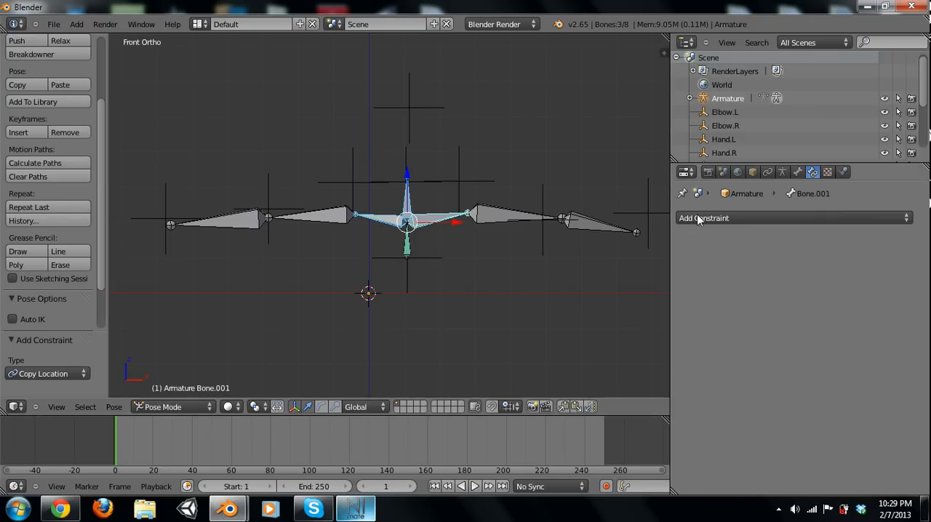
Add a location constraint to Bone.001 and pick a joint empty as its target
click(704, 218)
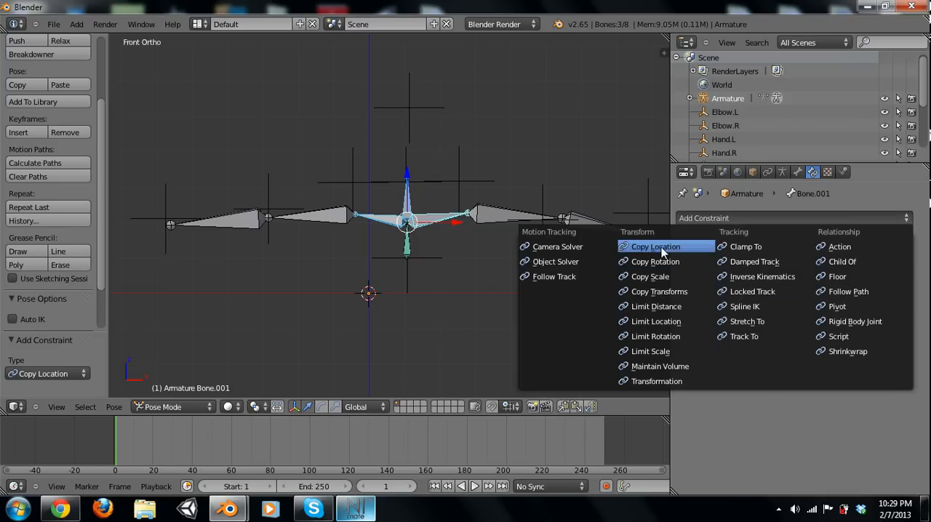
click(654, 247)
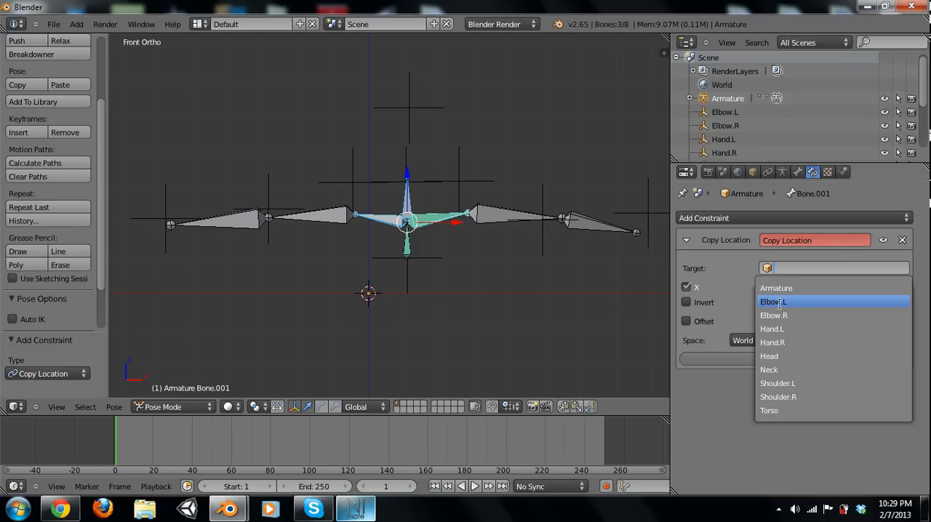
mouse_move(788, 369)
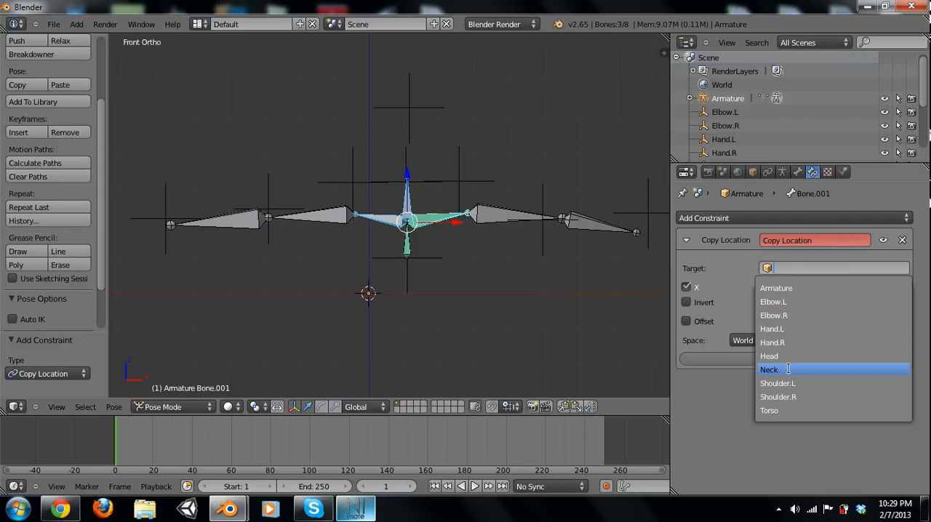
click(769, 370)
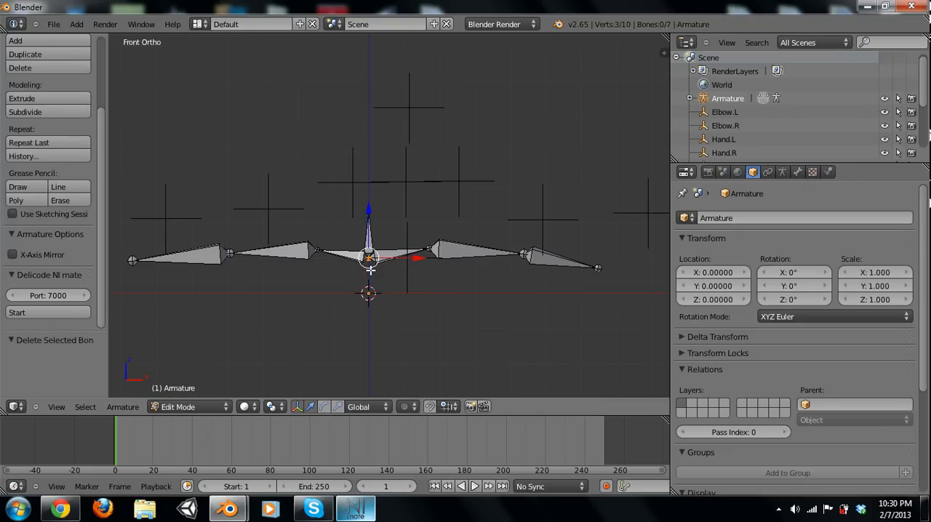
In Pose Mode, give a central bone a Copy Location constraint with its matching target
click(179, 407)
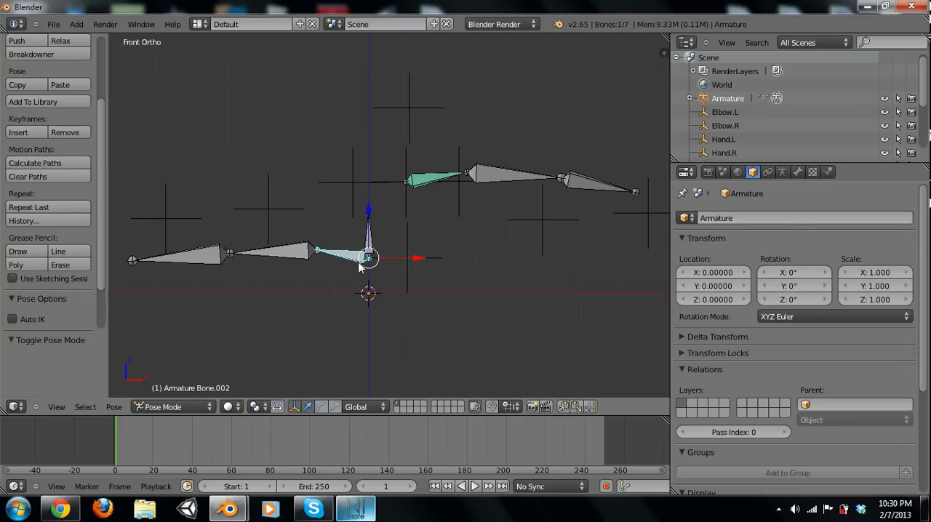
click(814, 172)
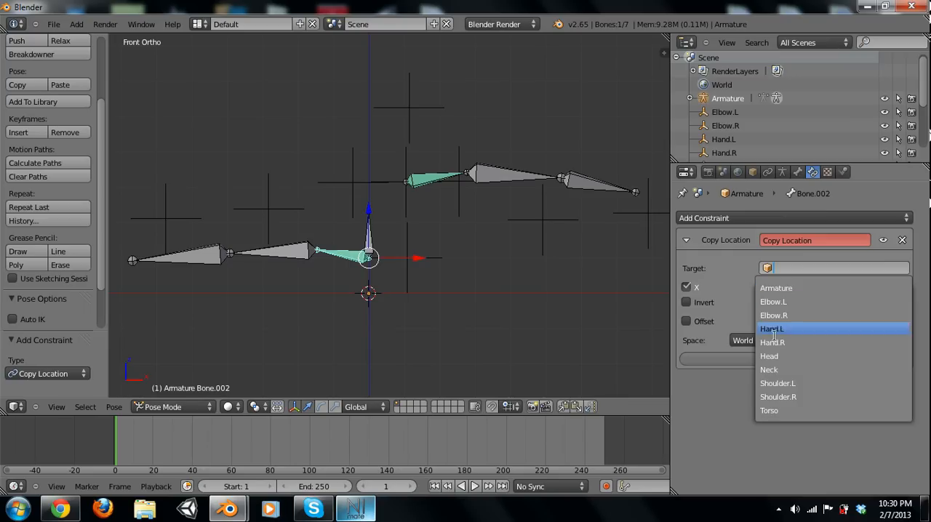
click(769, 369)
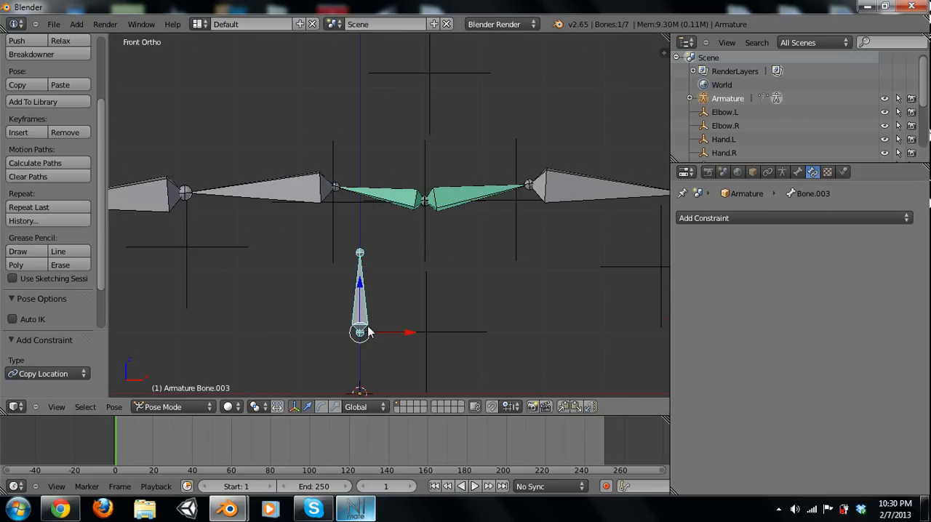
Make the upright neck bone copy the Neck empty's location, then view from the front
click(793, 218)
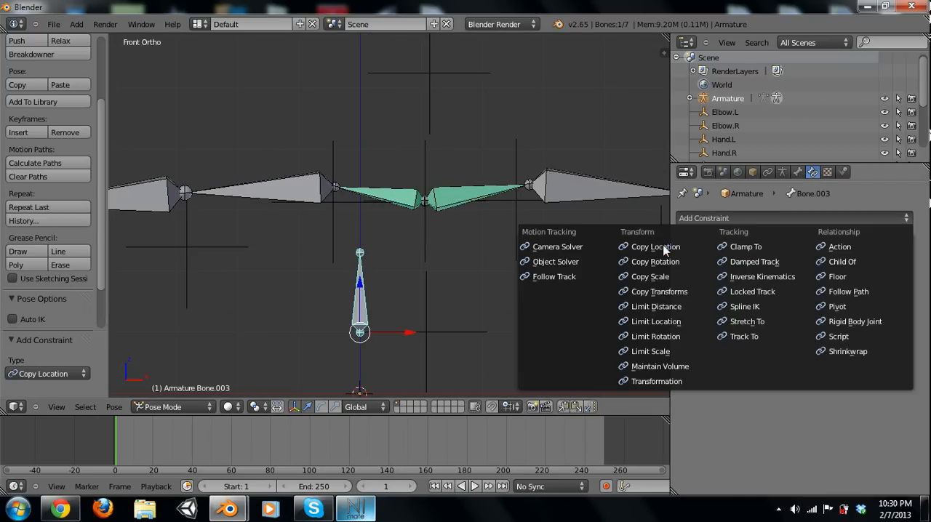
click(655, 246)
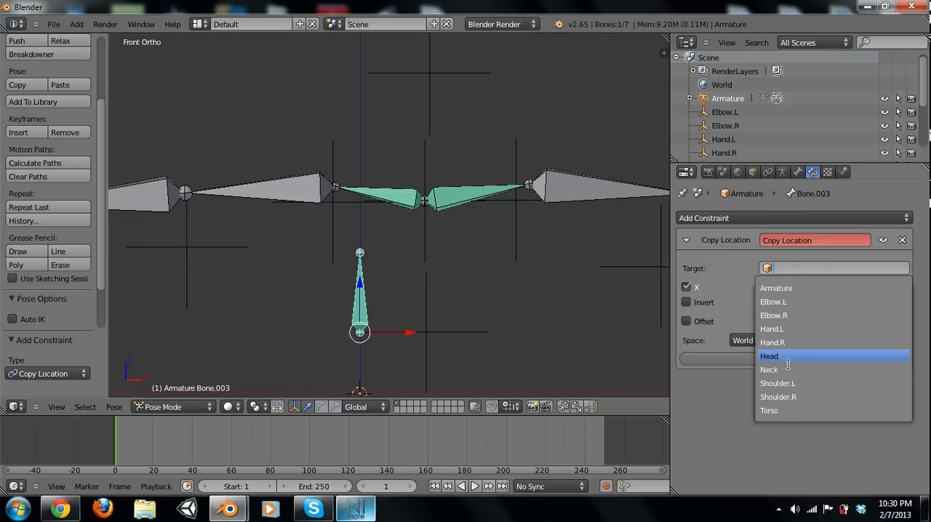
click(769, 369)
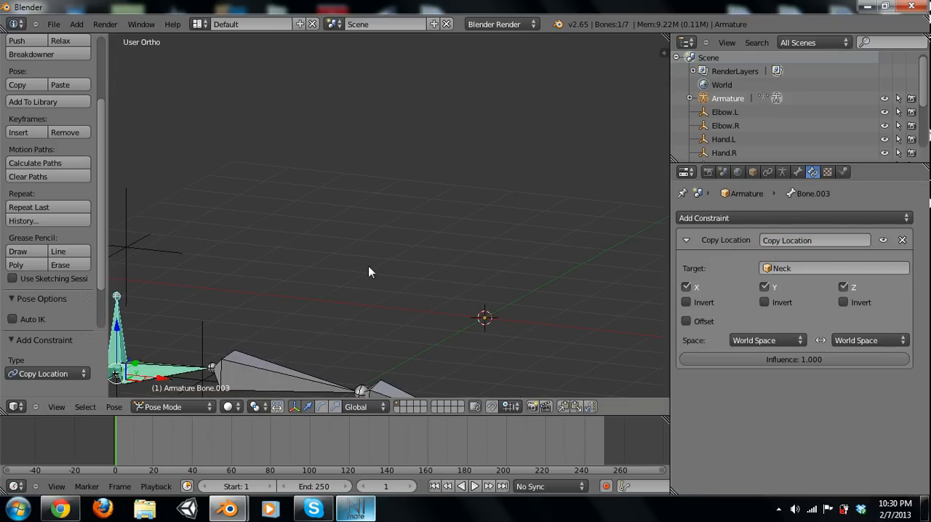
key(KP_1)
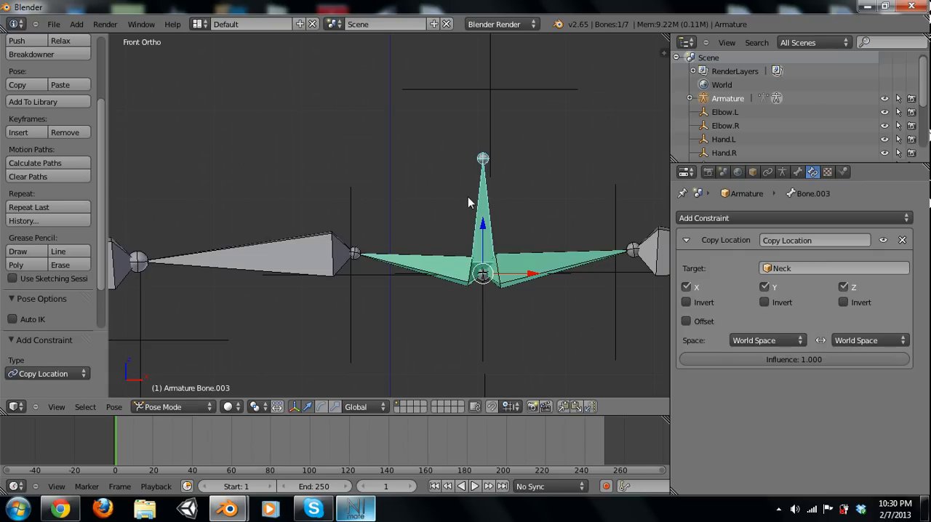
mouse_move(775, 227)
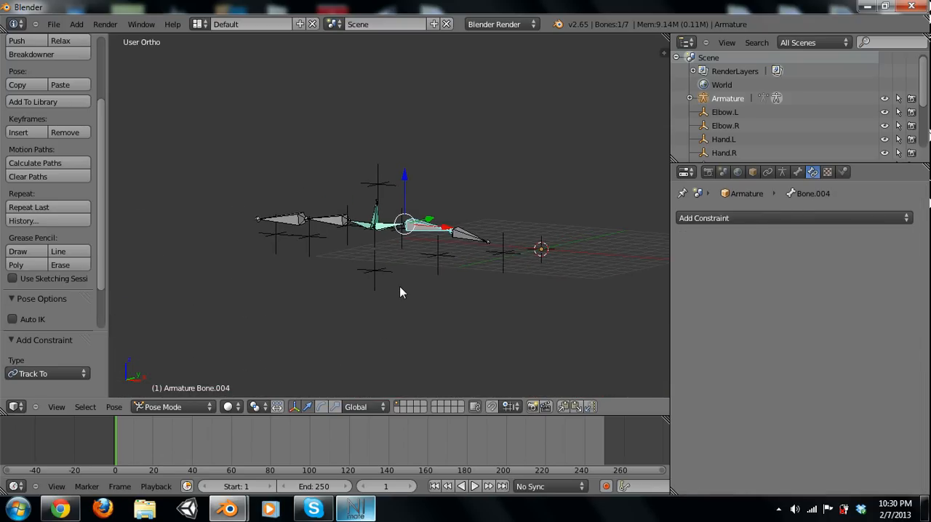
Add Track To constraints aiming the right upper arm at Elbow.R and forearm at Hand.R
click(793, 217)
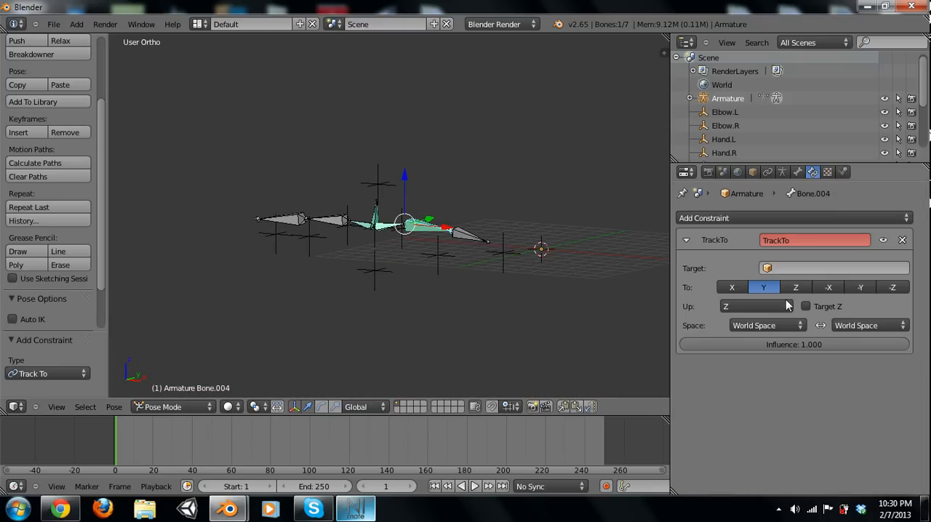
click(833, 268)
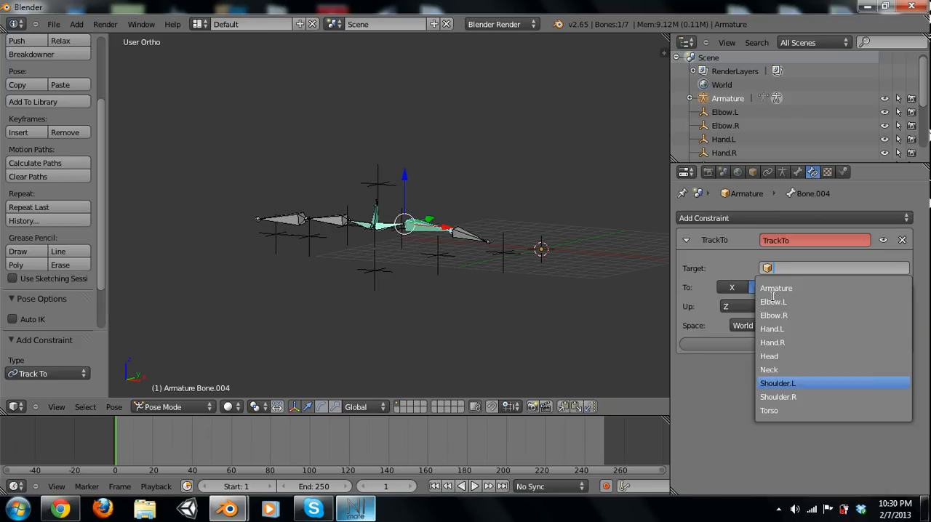
click(773, 301)
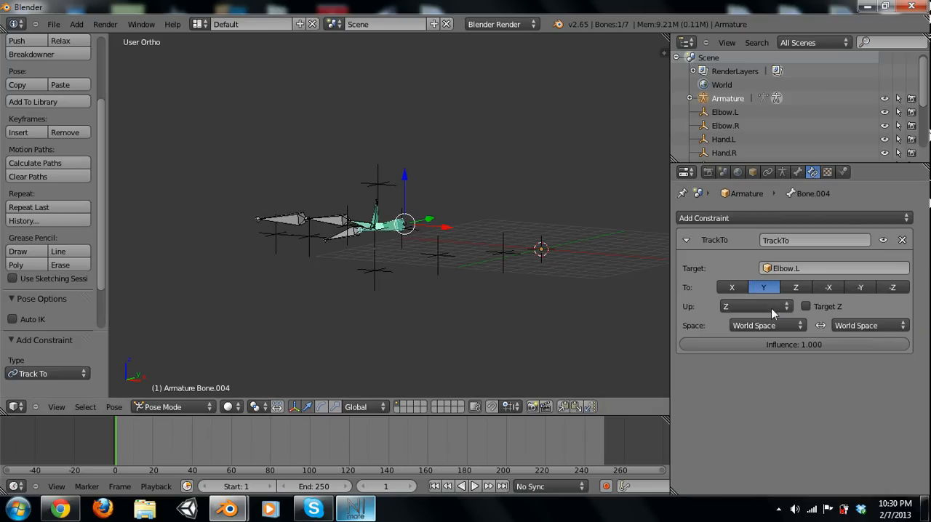
click(834, 268)
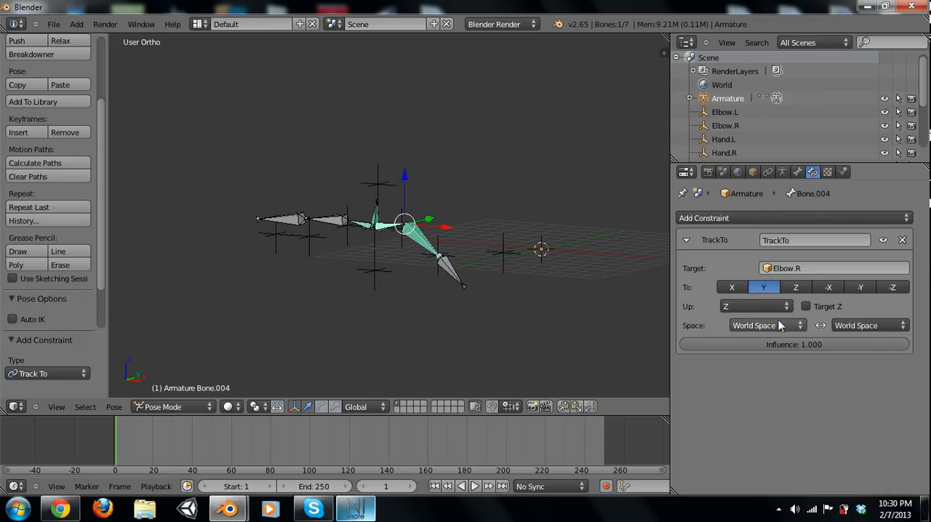
click(794, 218)
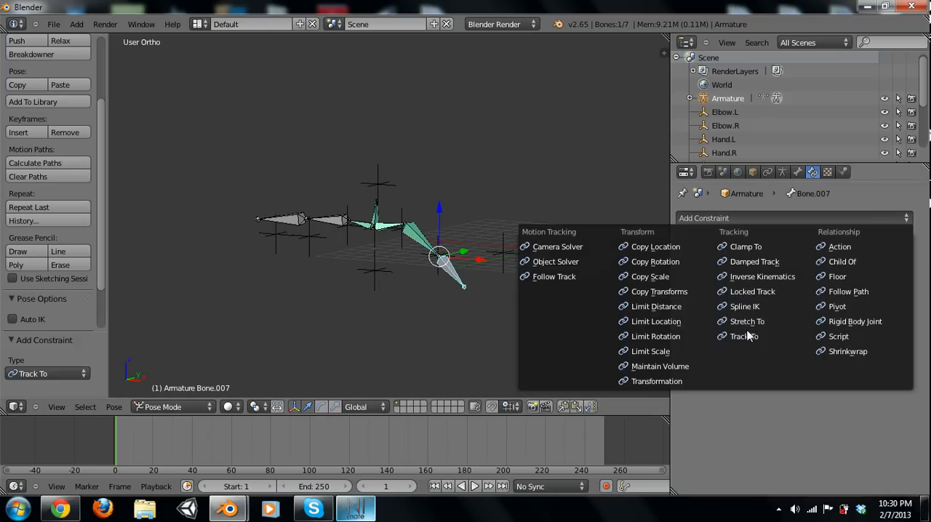
click(744, 336)
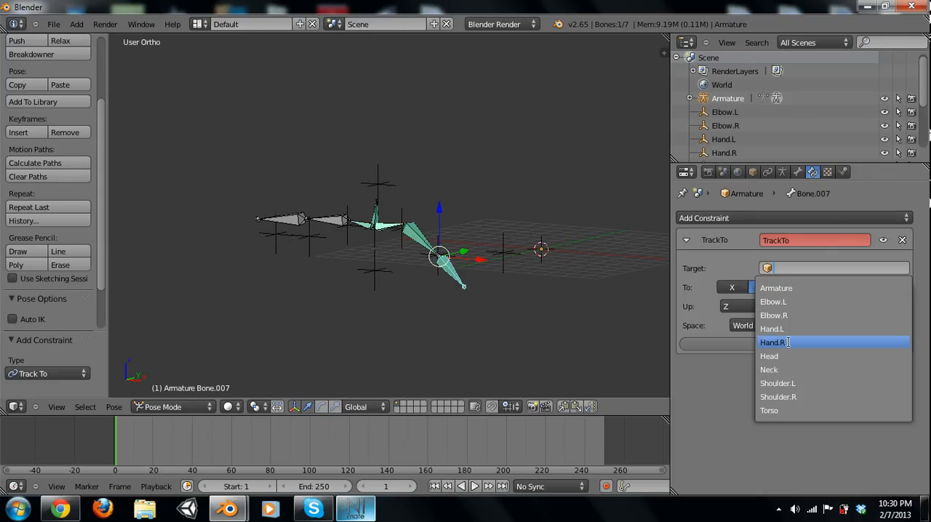
click(773, 342)
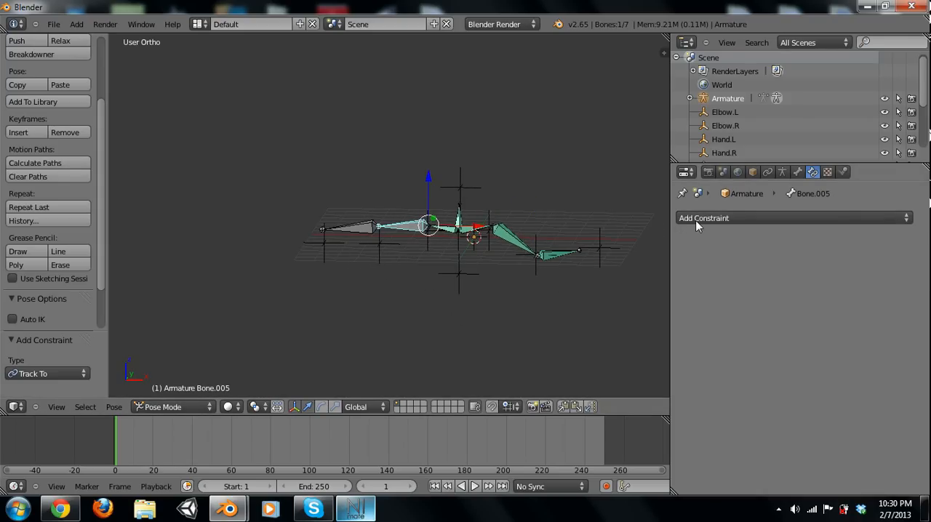
Add Track To constraints to the left arm bones, aiming the forearm at Hand.L
click(793, 218)
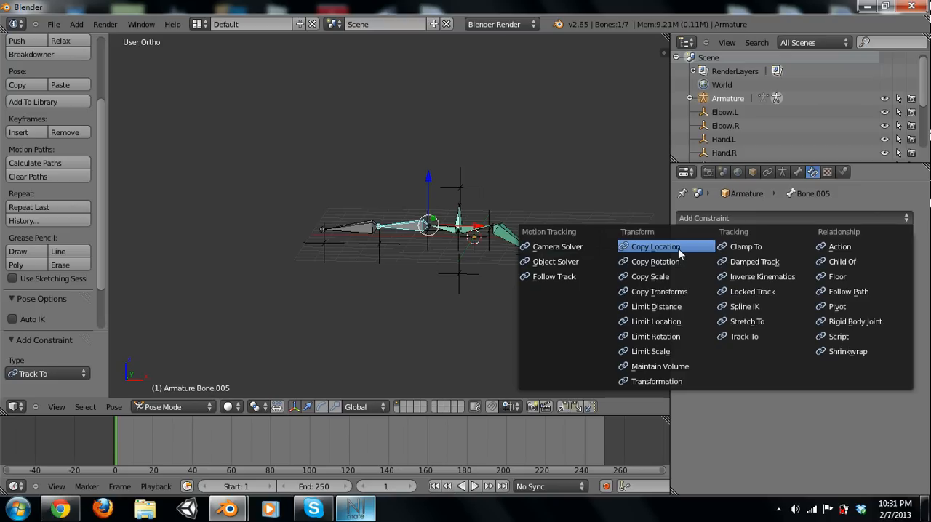
click(744, 336)
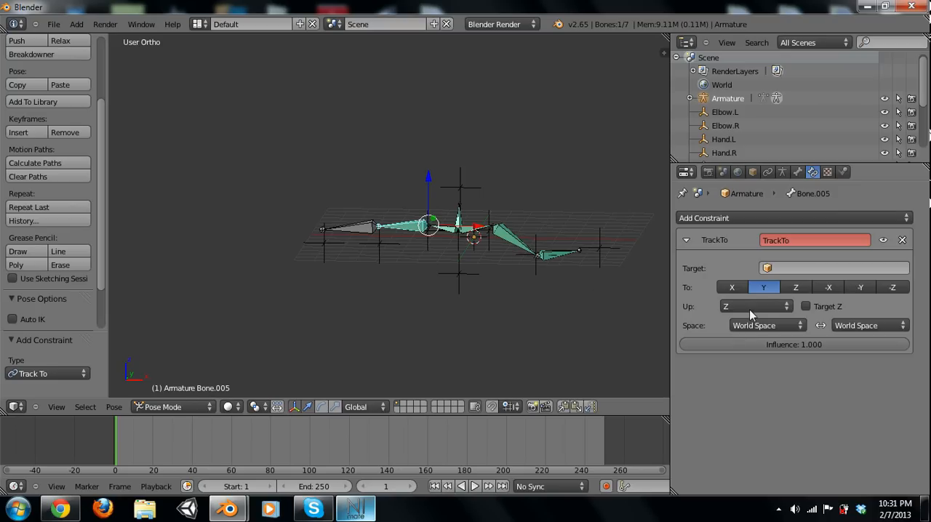
click(833, 267)
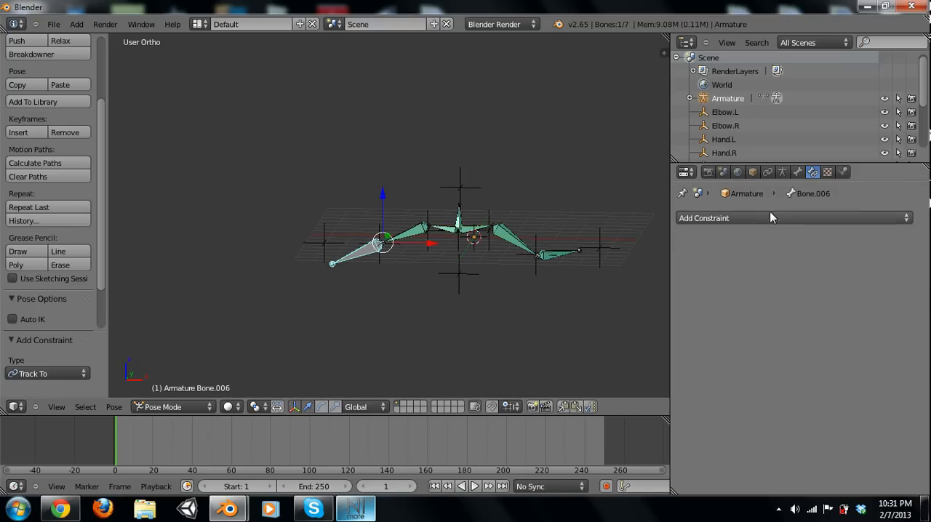
click(793, 218)
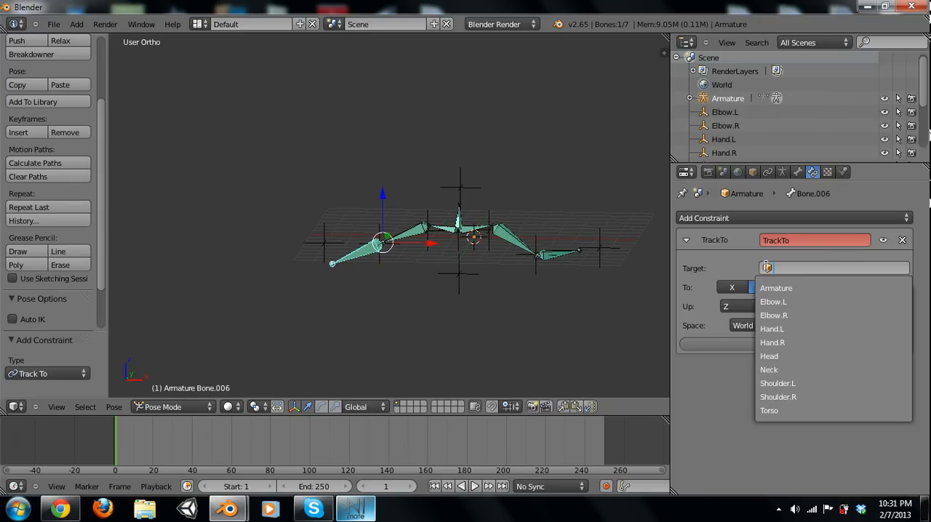
mouse_move(784, 343)
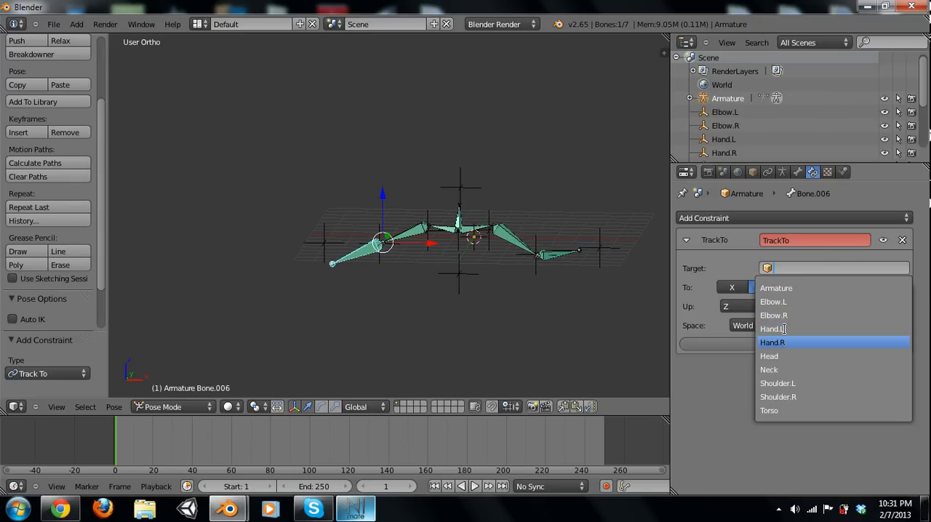
click(773, 329)
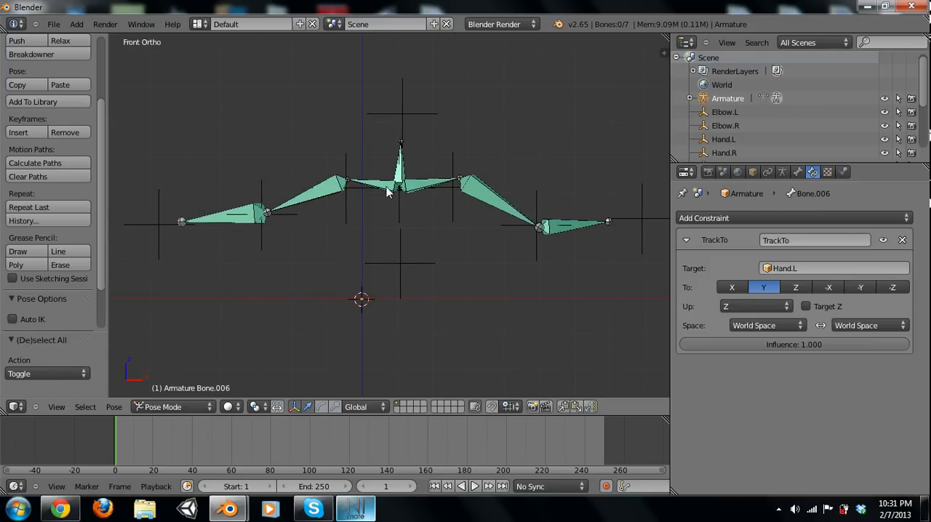
mouse_move(602, 232)
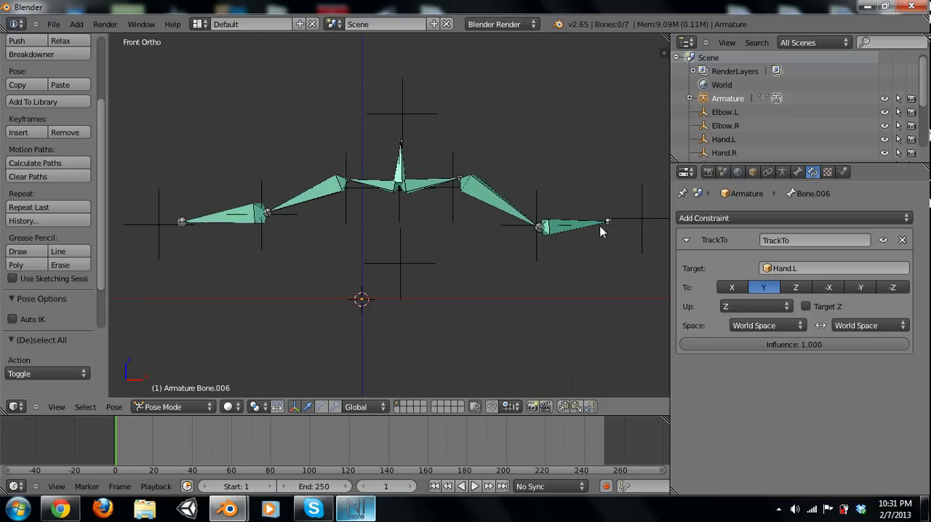
mouse_move(559, 231)
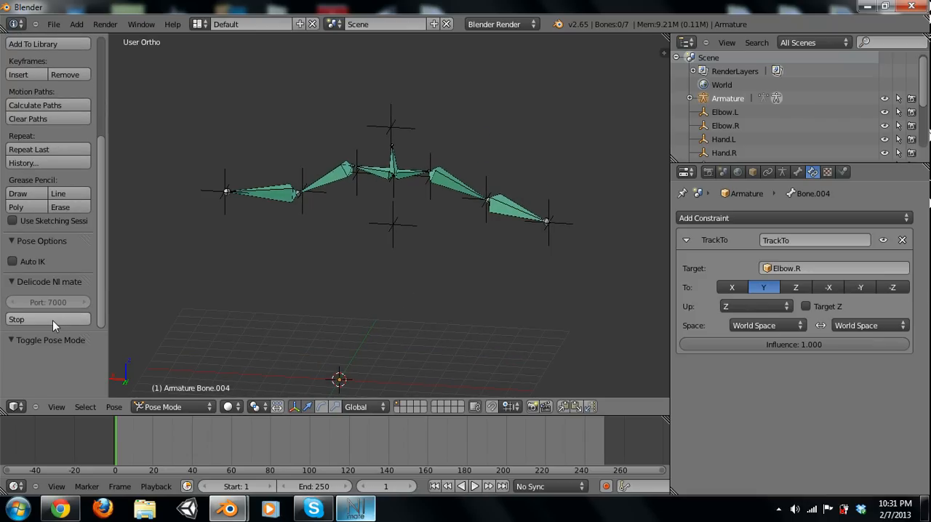
mouse_move(51, 325)
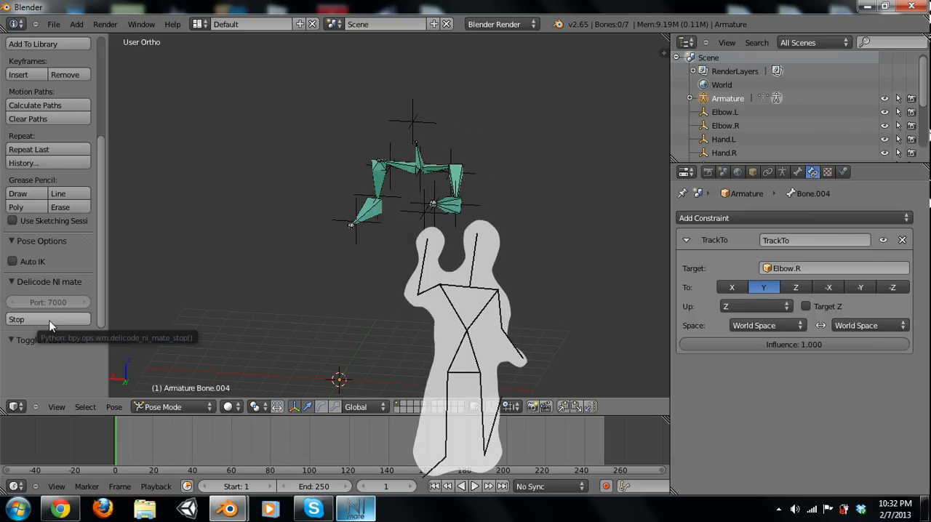
Stop the NI mate receiver, leaving the armature in its last tracked pose
click(37, 320)
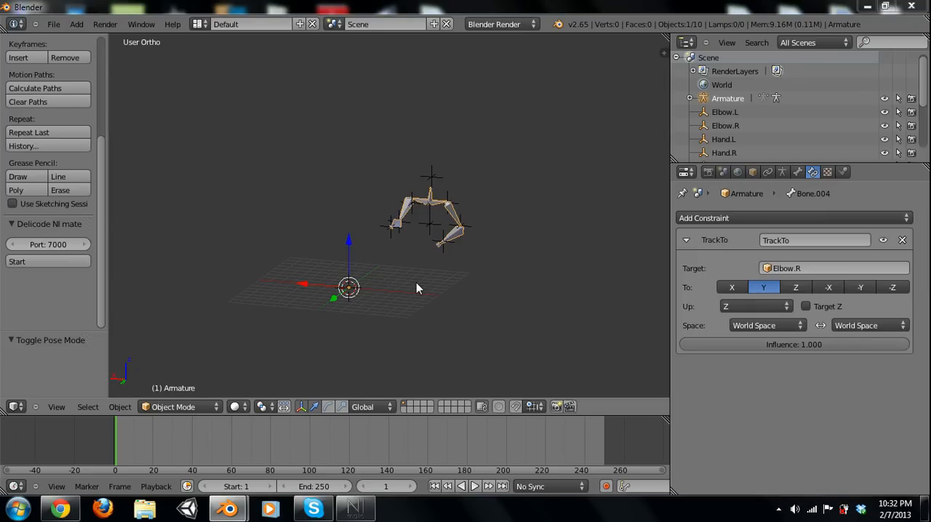
mouse_move(425, 274)
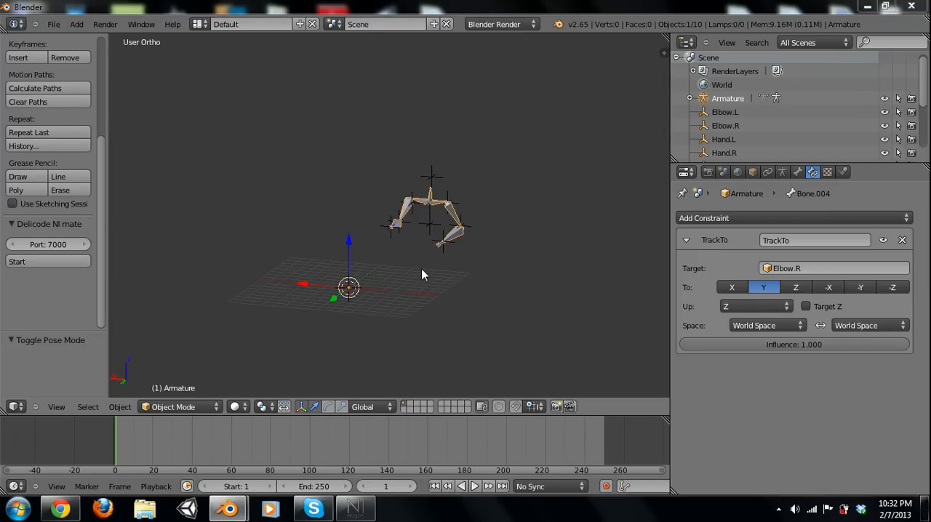
mouse_move(291, 364)
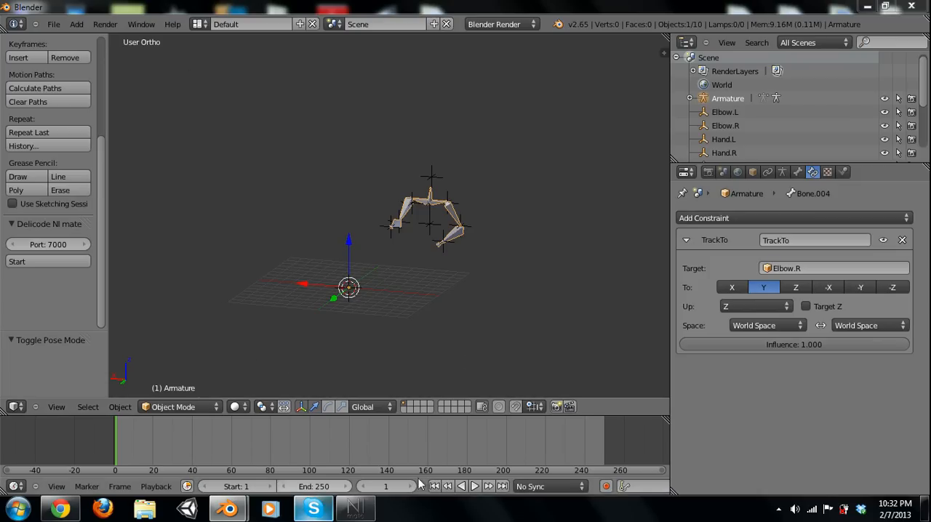
mouse_move(430, 274)
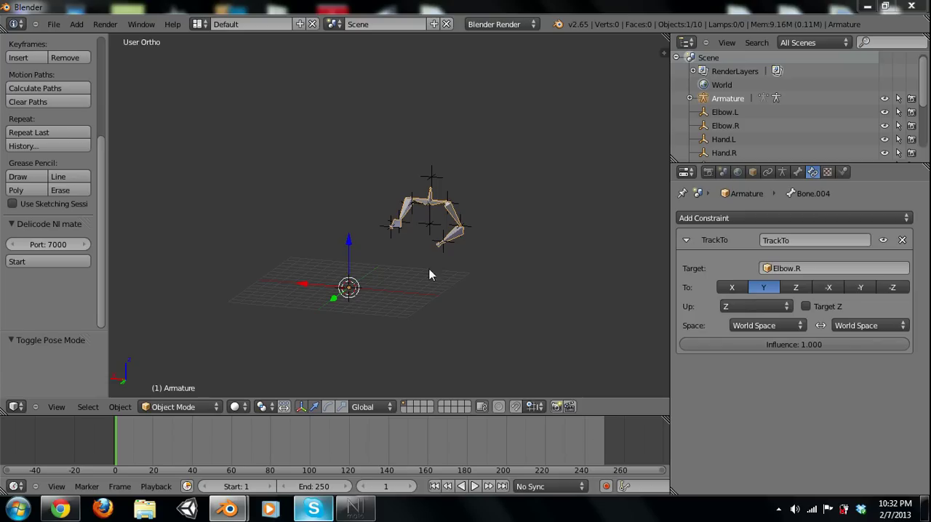
mouse_move(160, 413)
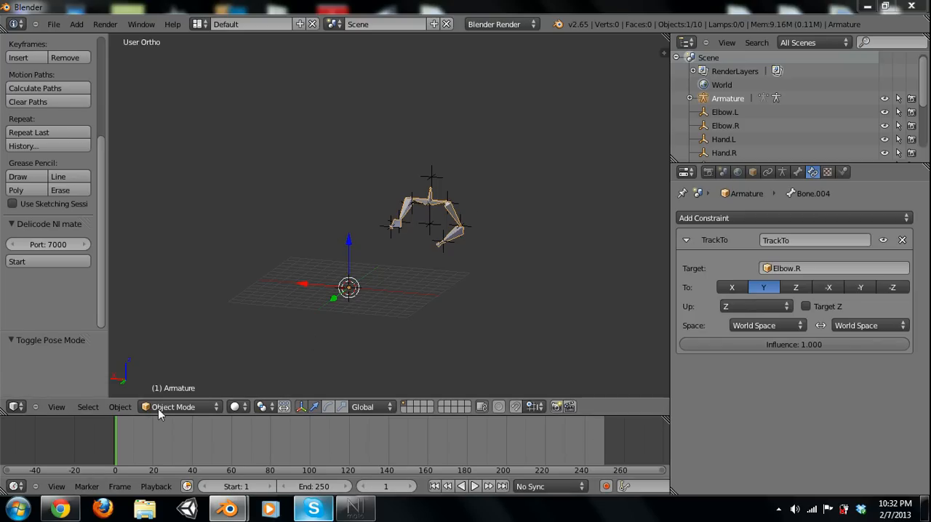
Take the armature into Pose Mode and back to Object Mode
click(179, 407)
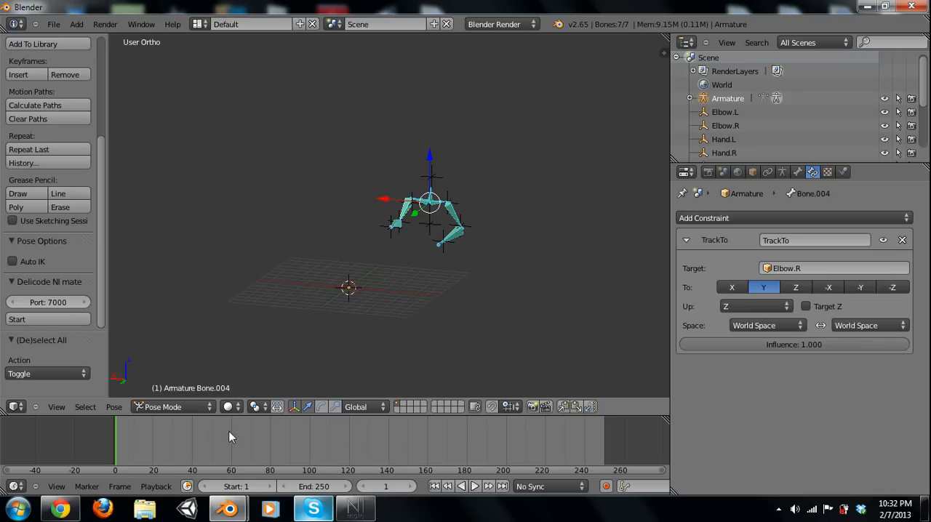
mouse_move(400, 434)
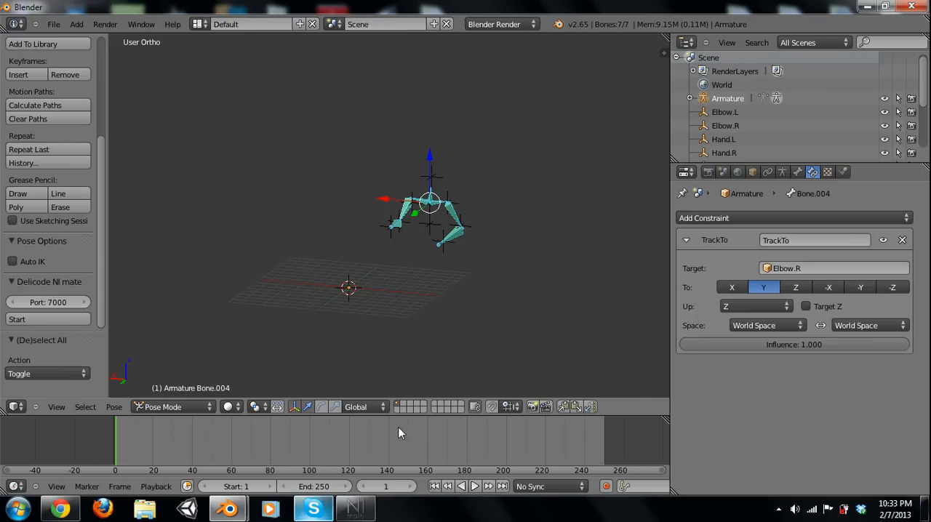
mouse_move(193, 412)
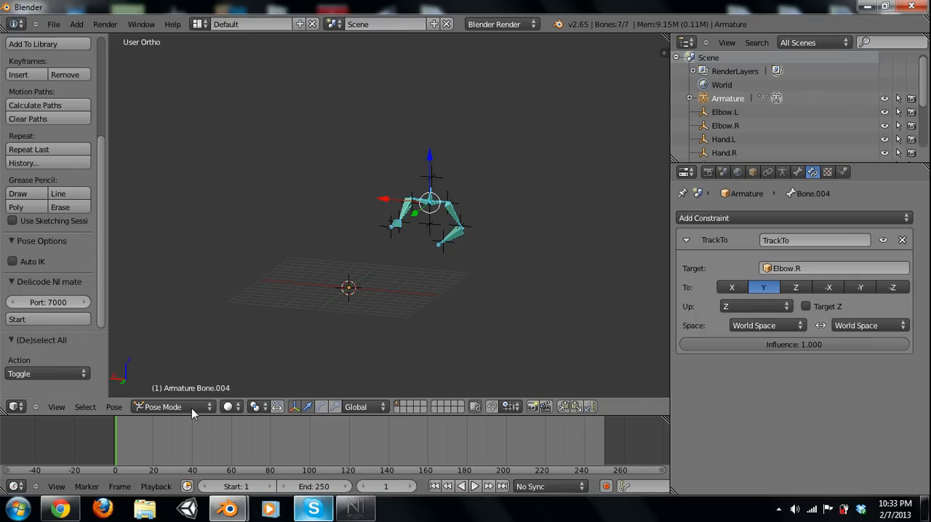
click(163, 407)
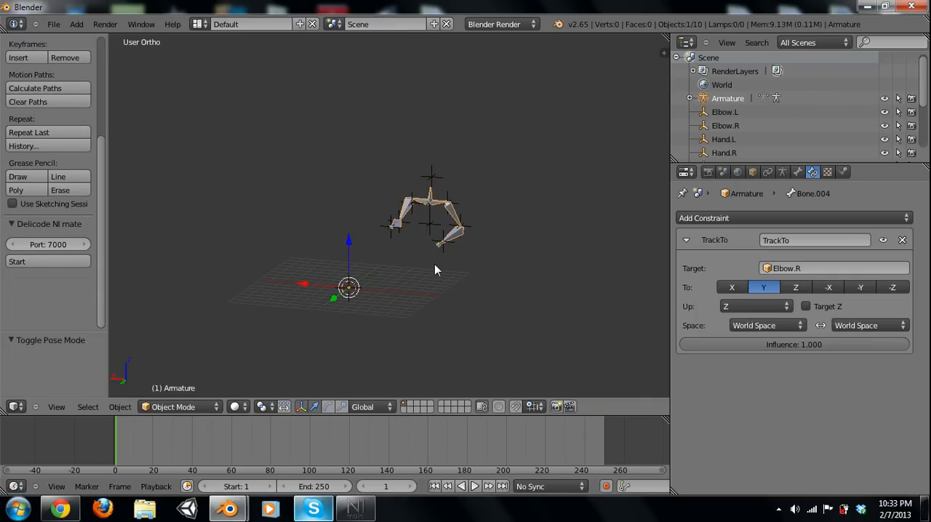
Switch the armature into Pose Mode from the header mode menu
click(179, 407)
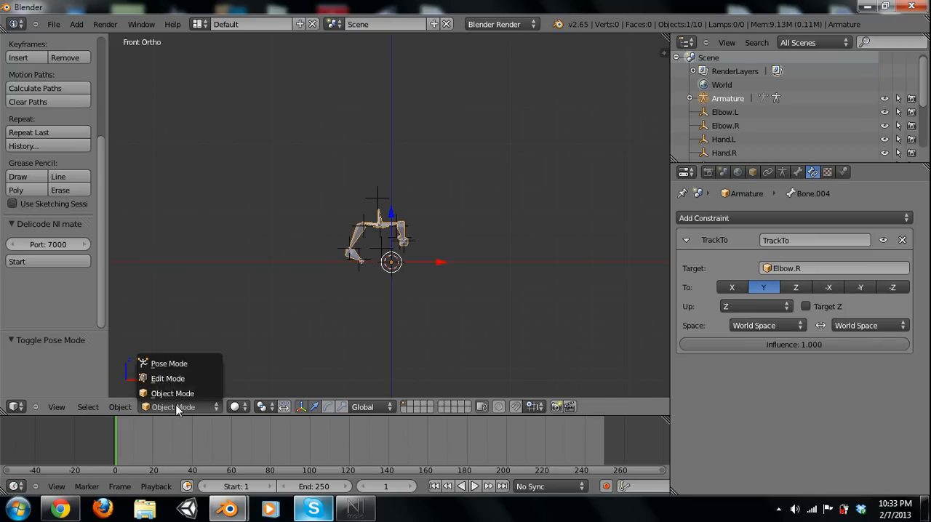
click(168, 378)
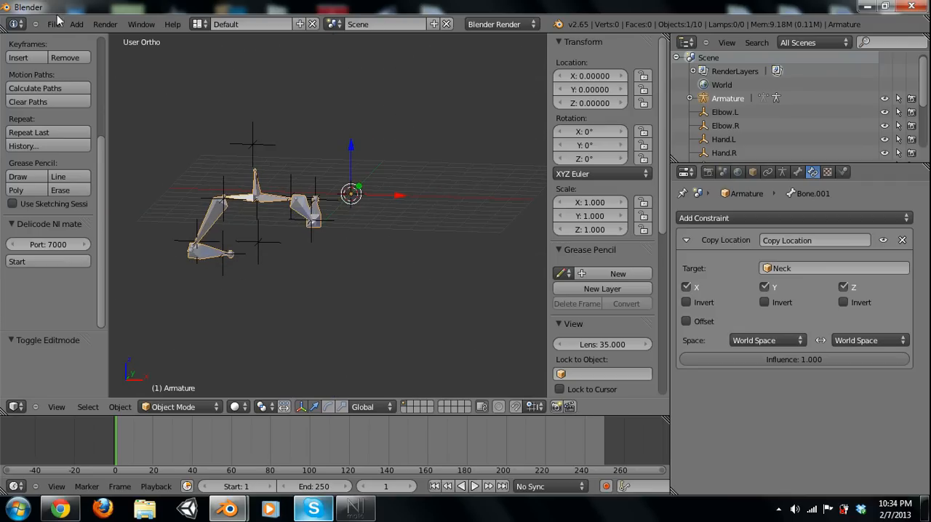
Add a Circle mesh and extrude it along X into a long tube
click(76, 22)
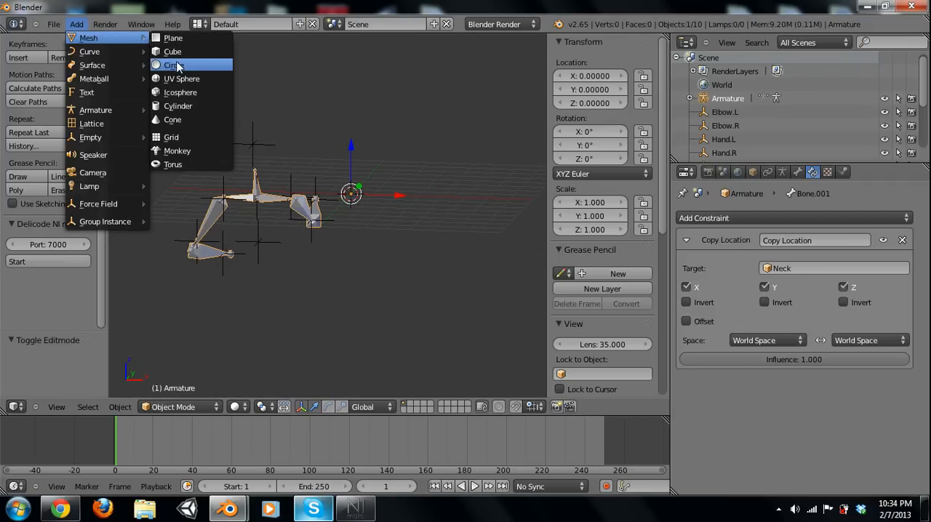
click(173, 65)
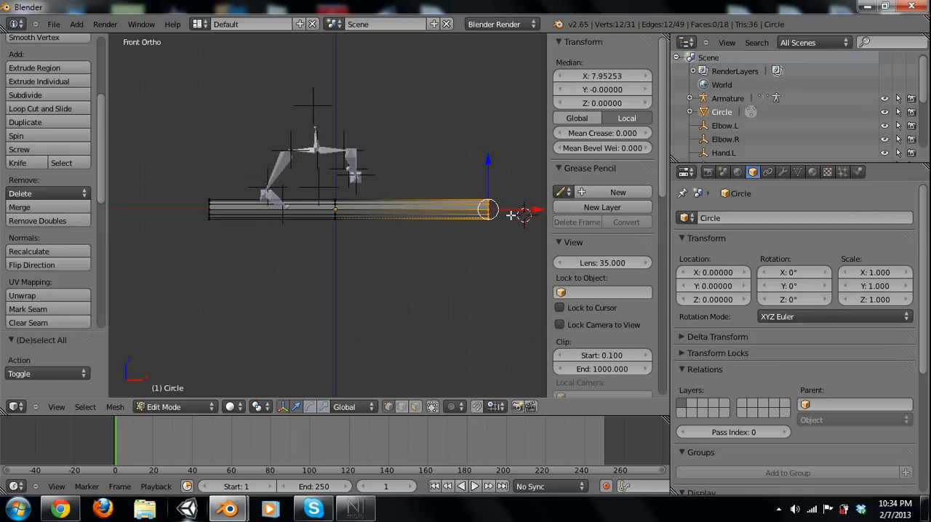
click(213, 239)
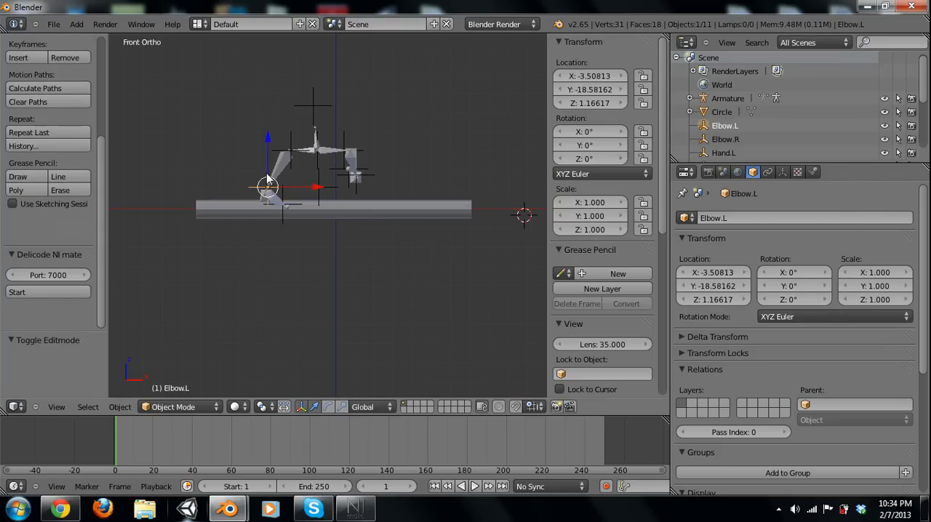
key(Tab)
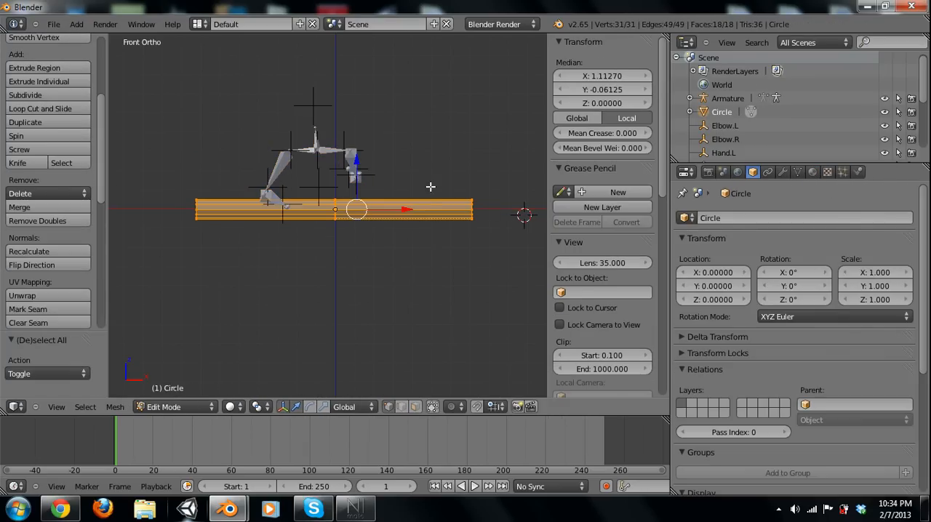
drag(356, 210, 472, 210)
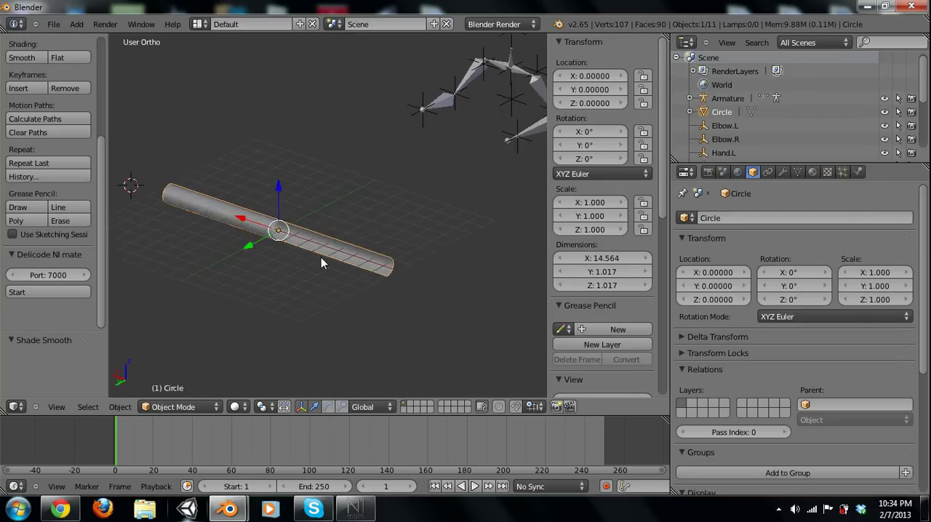
Delete half of the tube's vertices in Edit Mode and add a Mirror modifier
key(Tab)
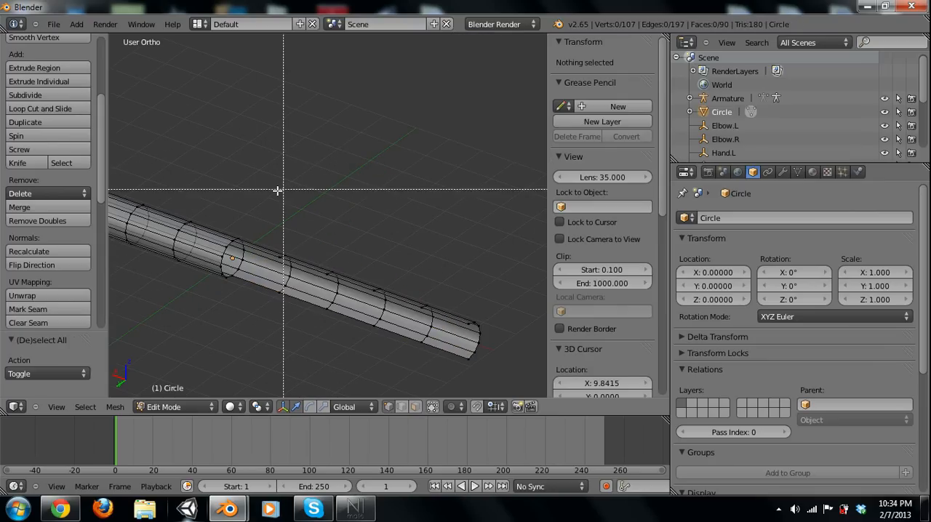
click(20, 193)
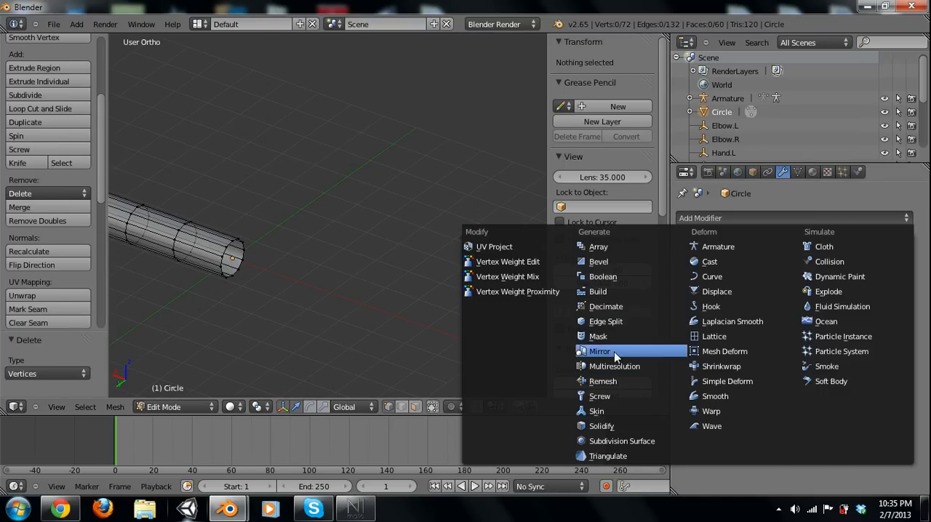
click(599, 351)
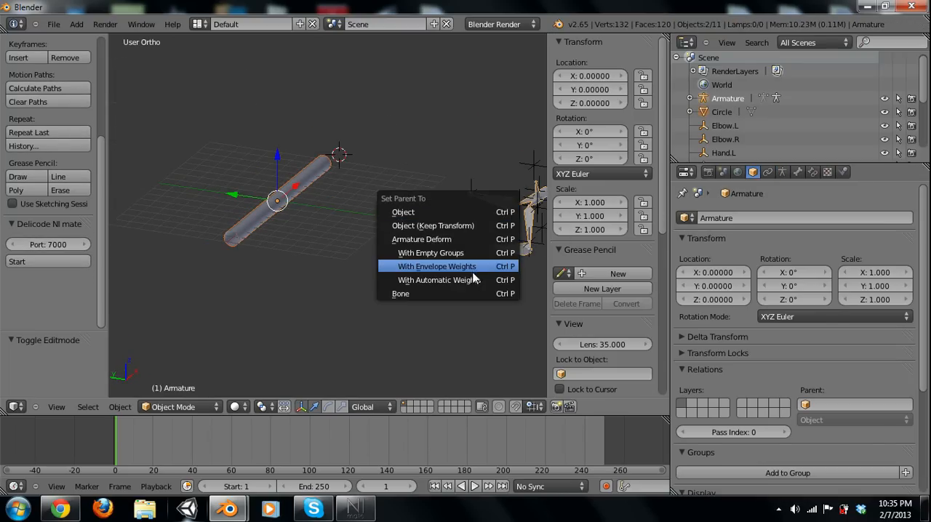
Parent the tube to the armature with automatic weights and restart NI mate receiving
click(433, 280)
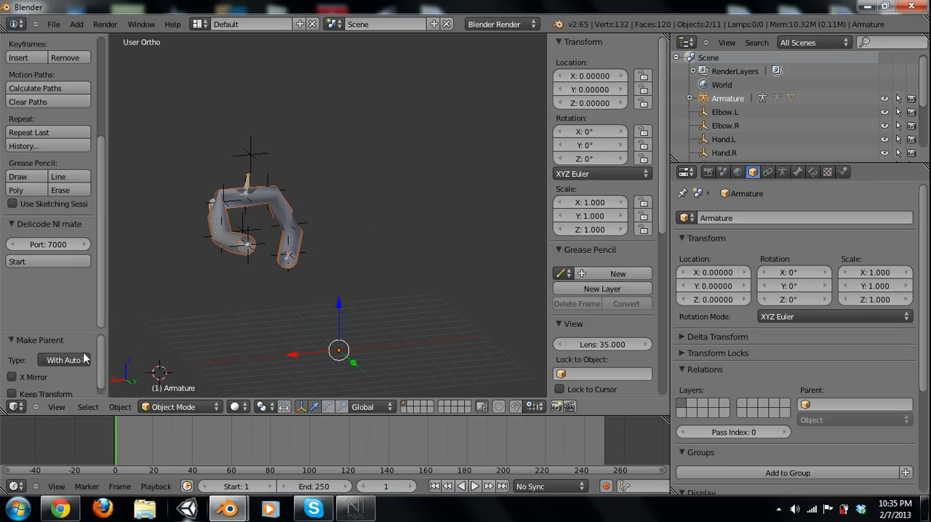
click(17, 262)
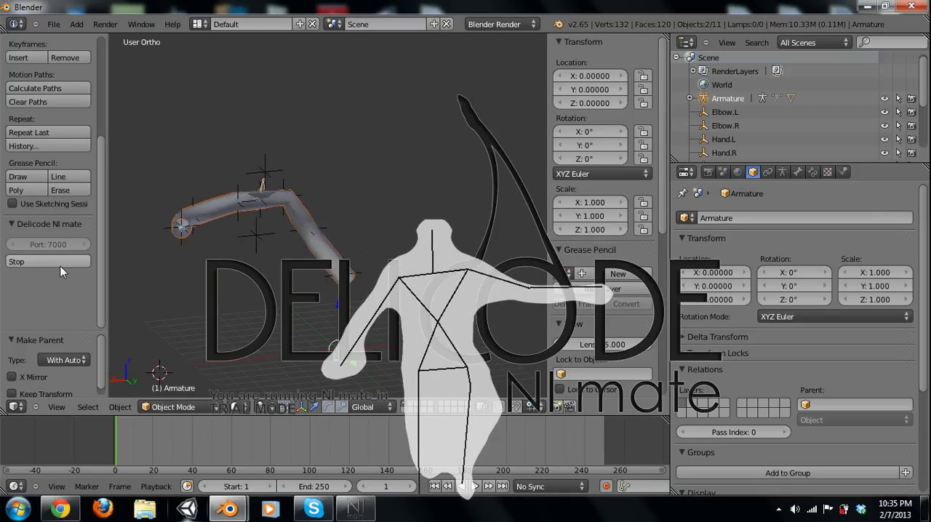
Stop NI mate receiving, freezing the skinned pipe in its arched pose
click(16, 261)
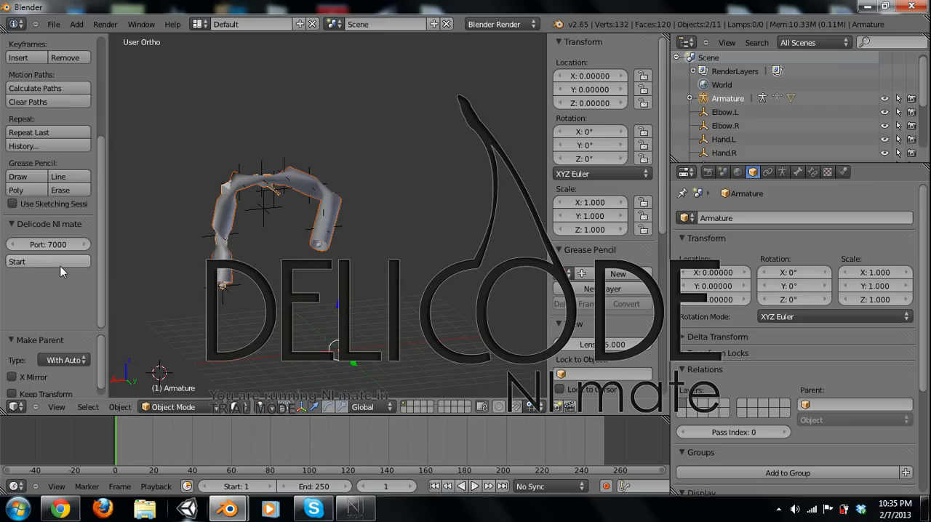
mouse_move(291, 217)
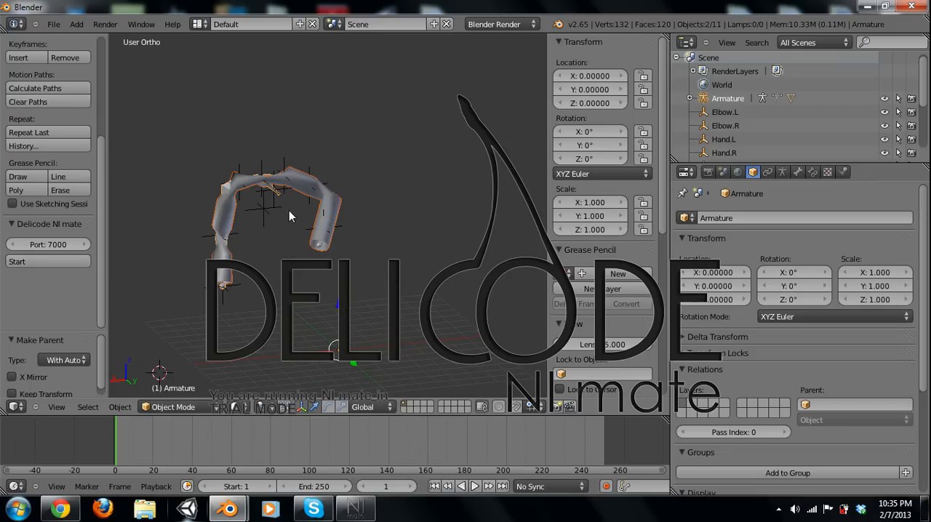
mouse_move(68, 127)
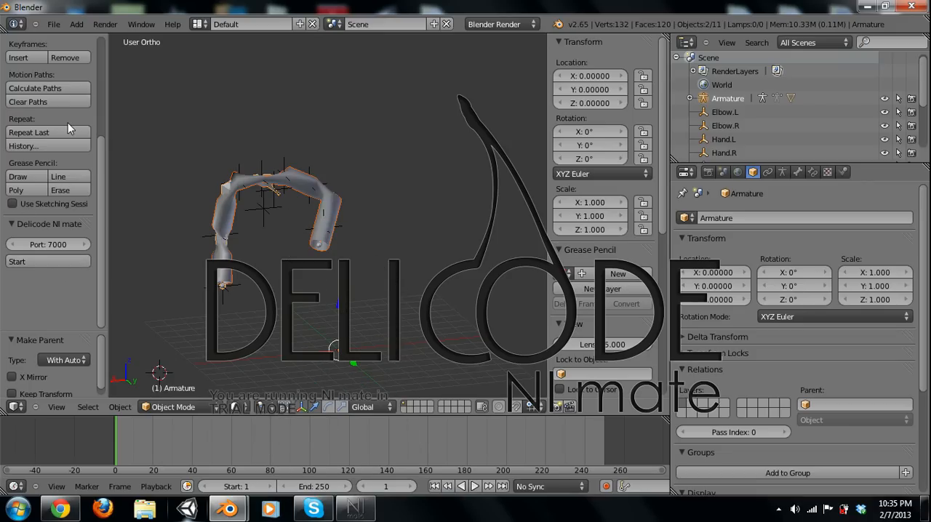
mouse_move(398, 219)
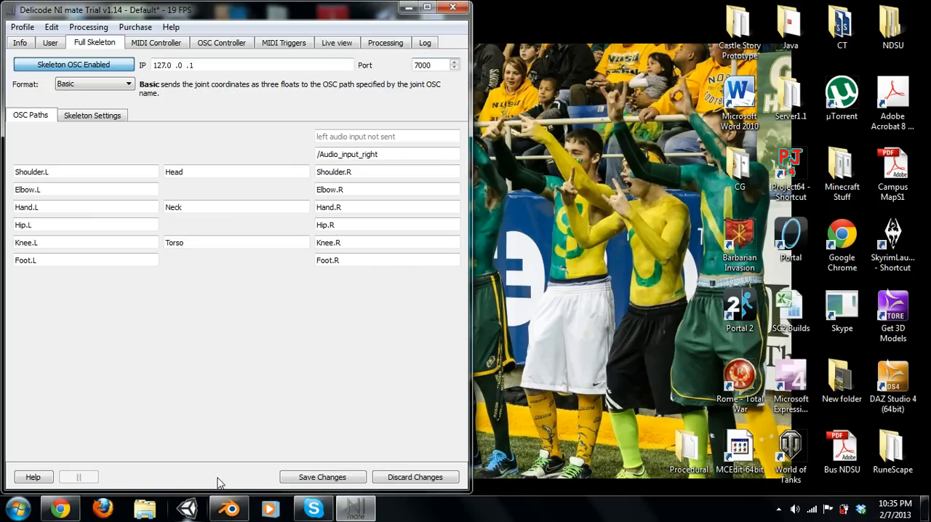
mouse_move(230, 339)
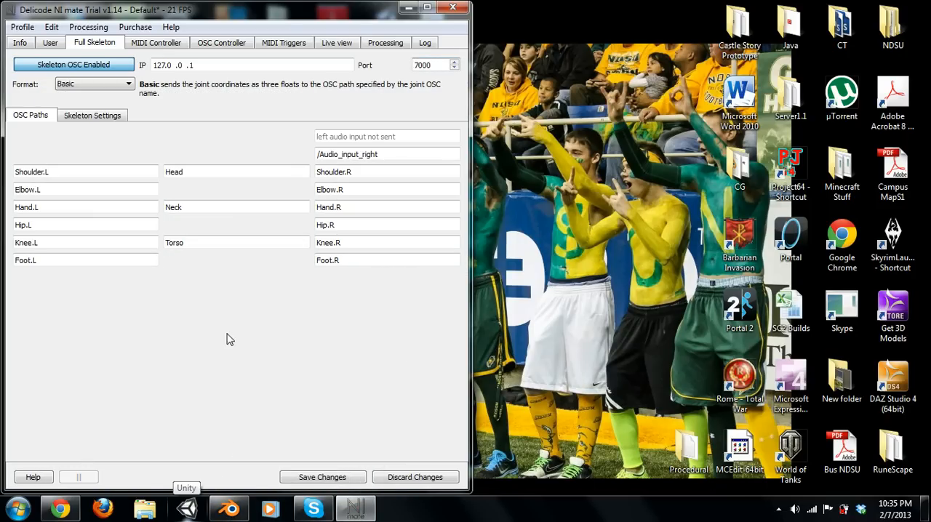
Maximize NI mate, glance at Skeleton Settings, and return to the OSC Paths list
click(427, 8)
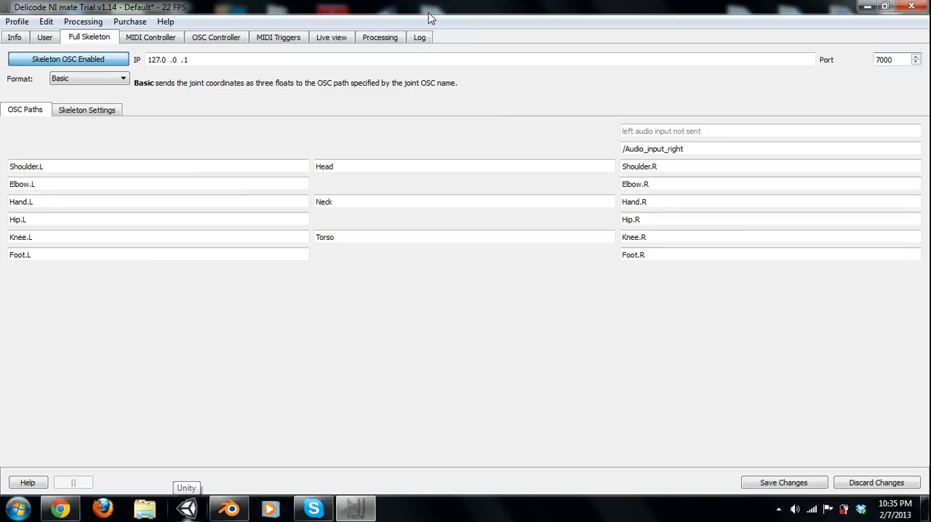
click(86, 110)
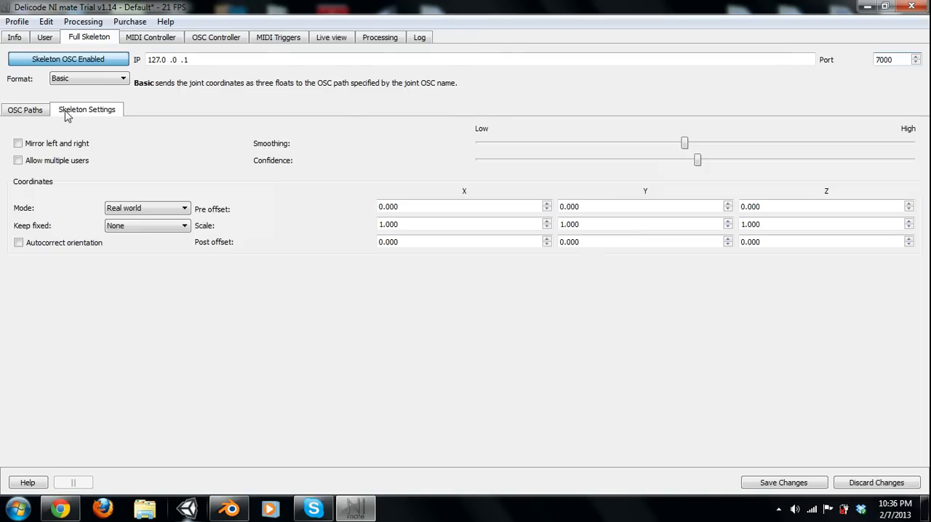
click(22, 109)
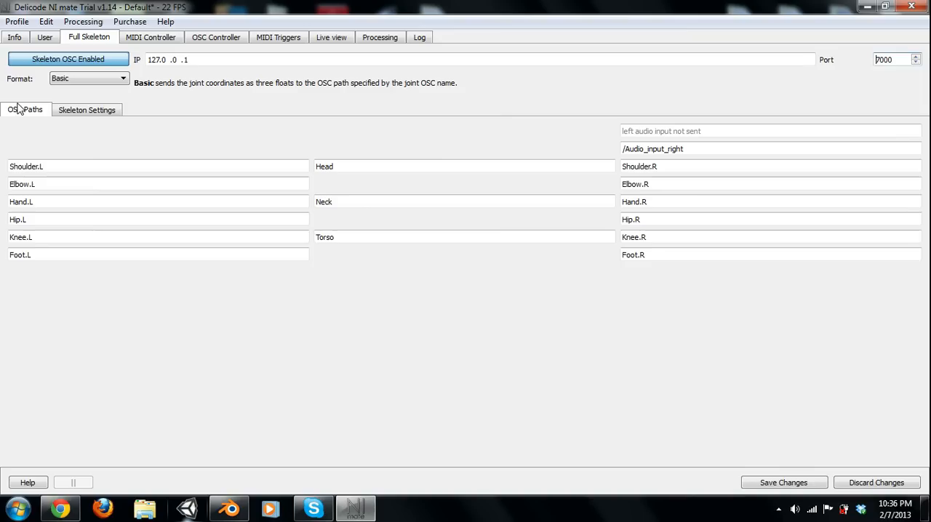
mouse_move(858, 18)
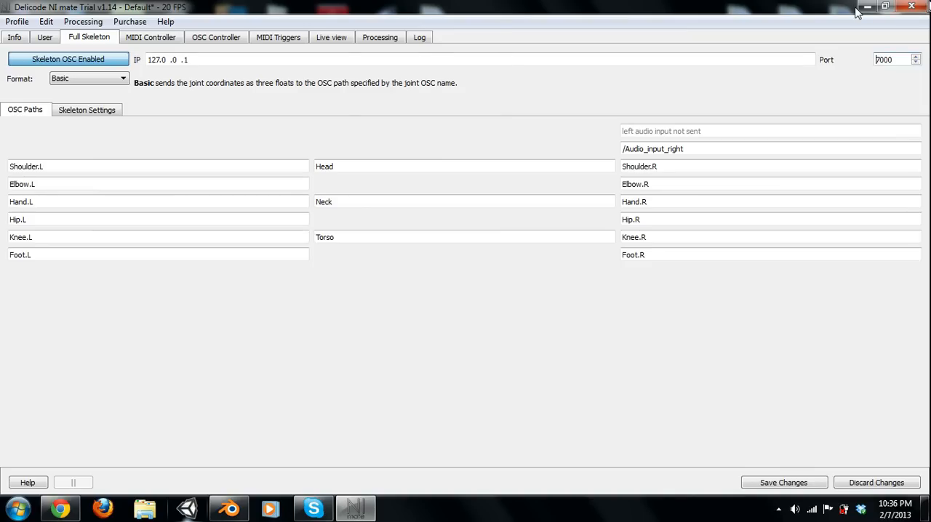
mouse_move(809, 73)
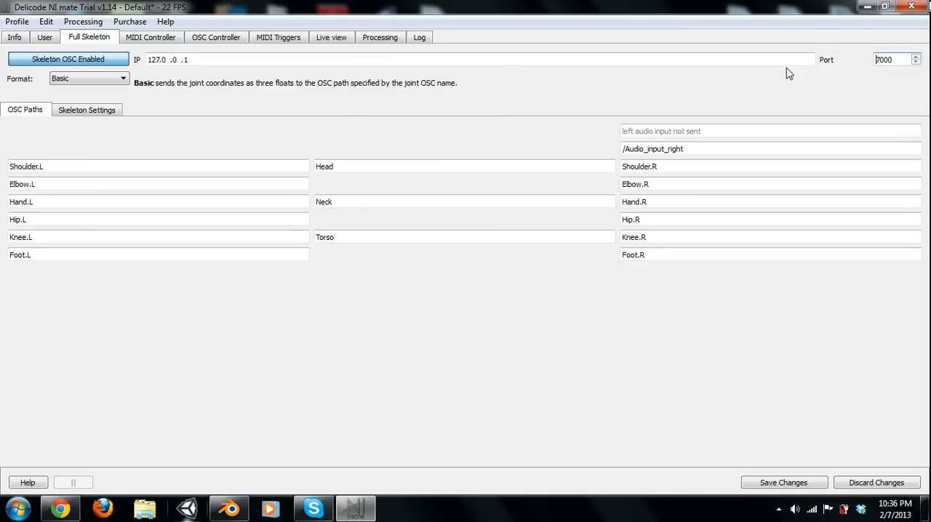